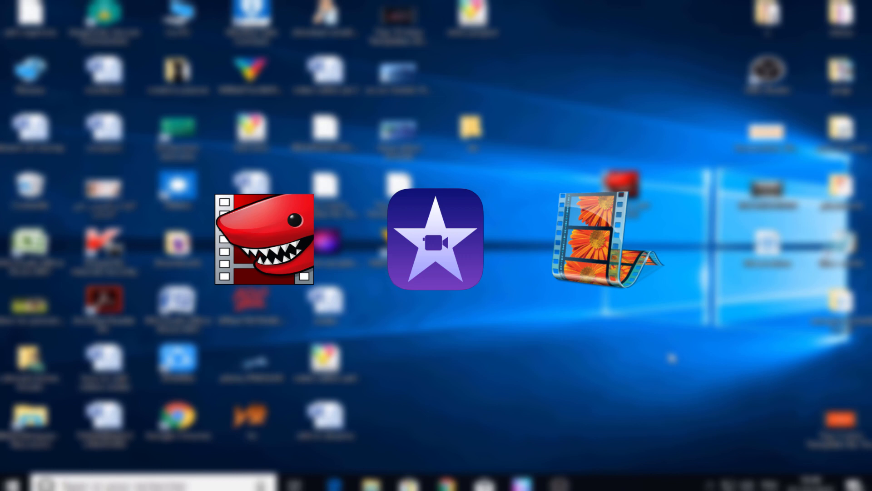
mouse_move(635, 337)
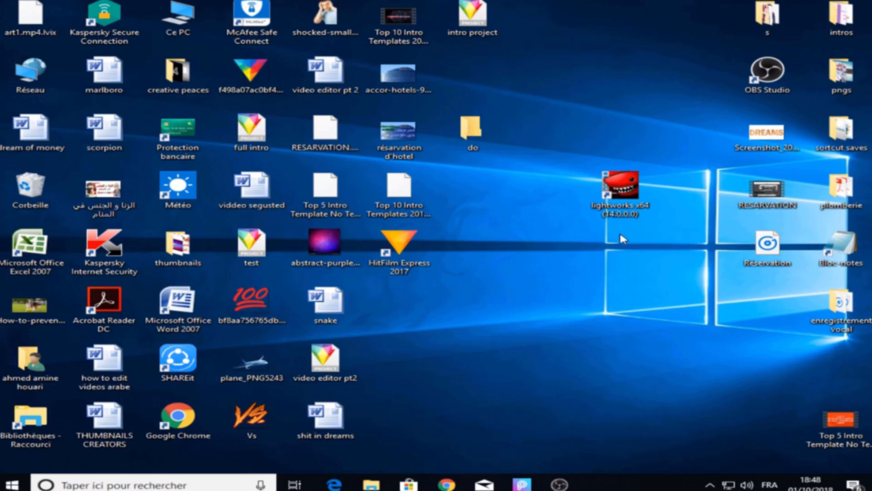
Launch Lightworks and create a new project named EST INTRO
double_click(620, 188)
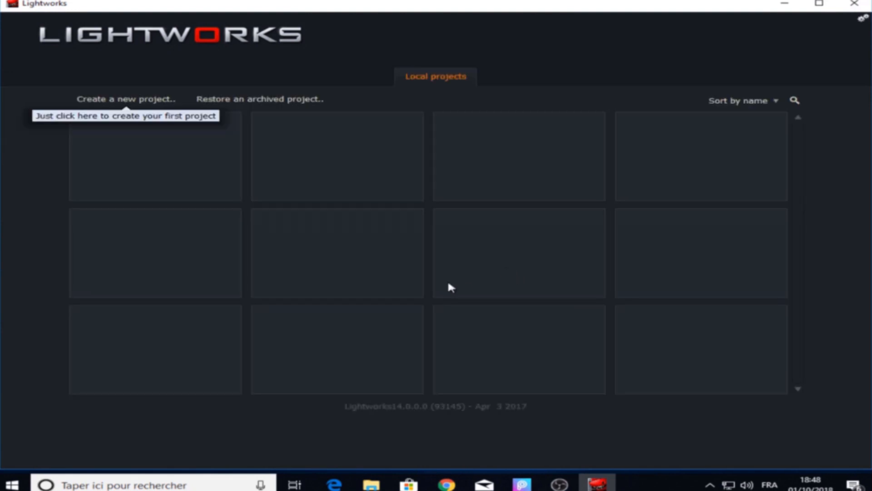
mouse_move(121, 103)
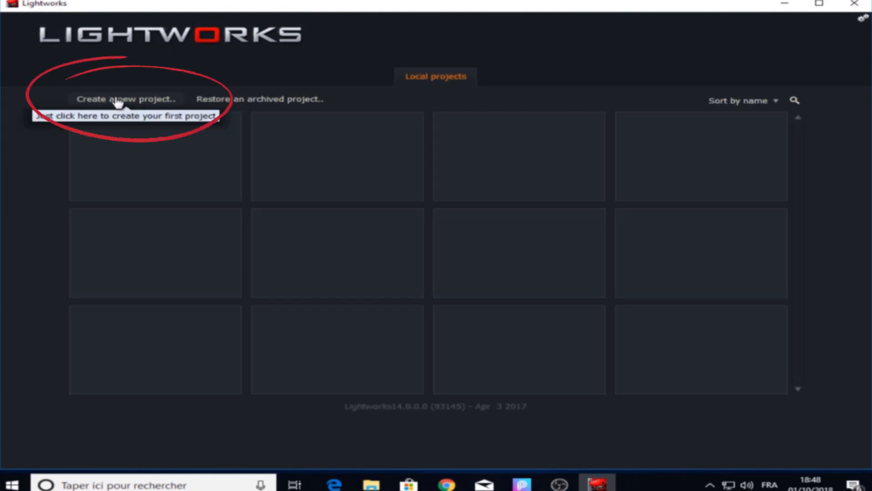
click(126, 98)
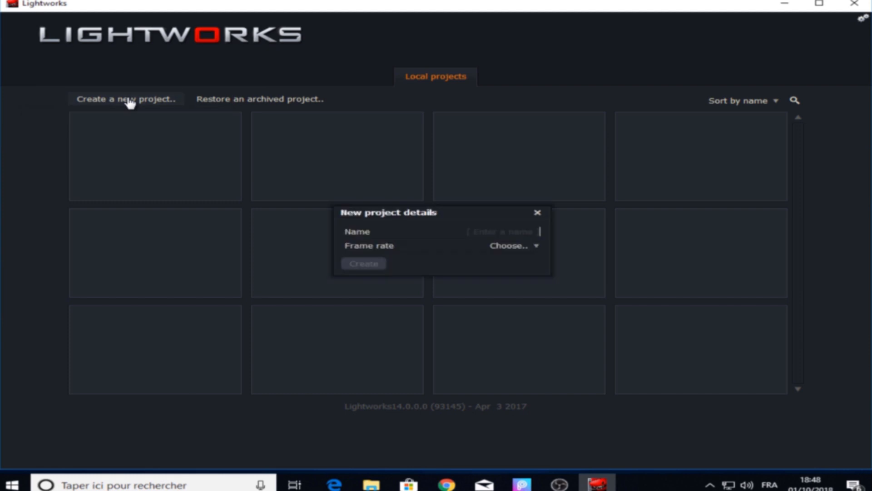
drag(389, 212, 475, 193)
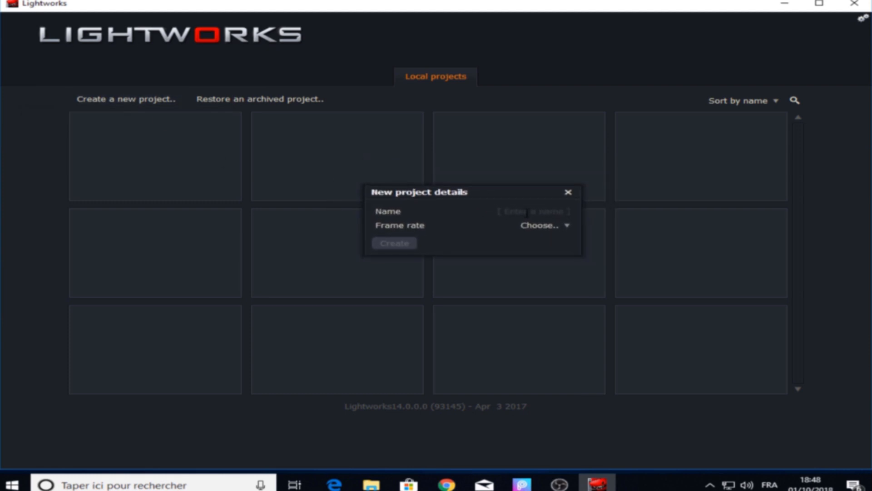
click(534, 211)
text(EST 1)
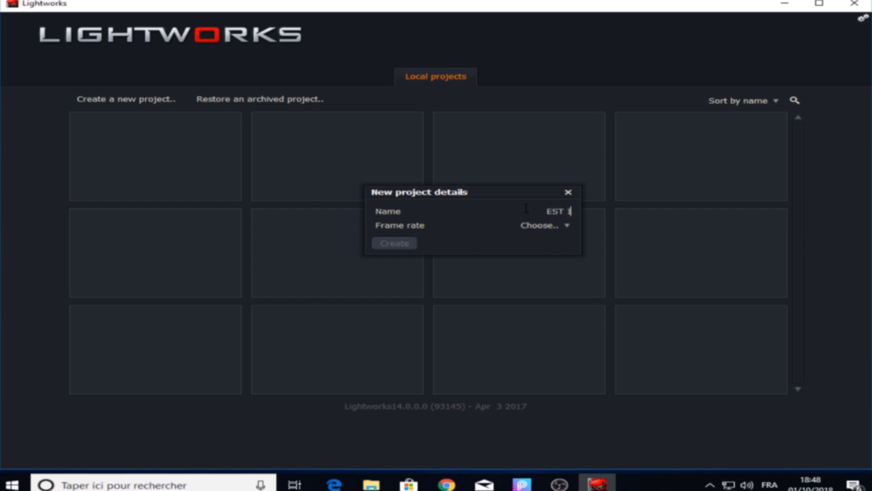
click(542, 226)
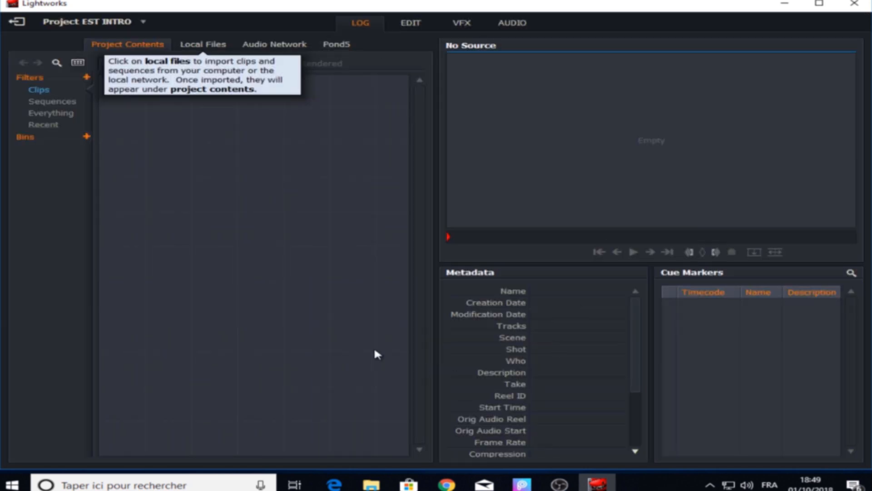
mouse_move(427, 325)
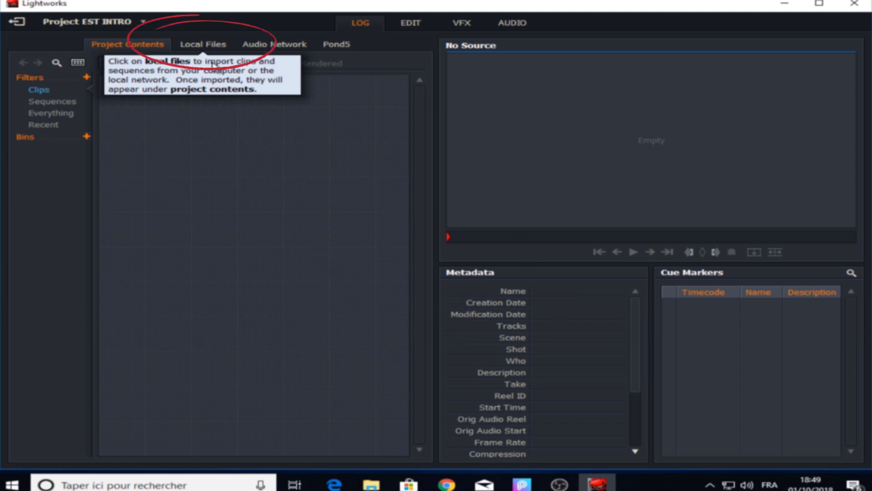
Browse Local Files and scroll the Desktop listing toward the Top 10 Intro Templates clip
click(203, 44)
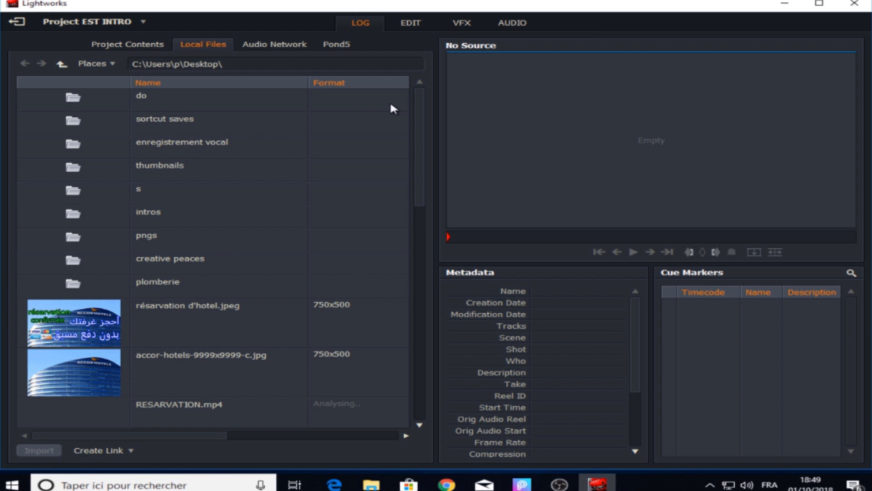
scroll(down, 3)
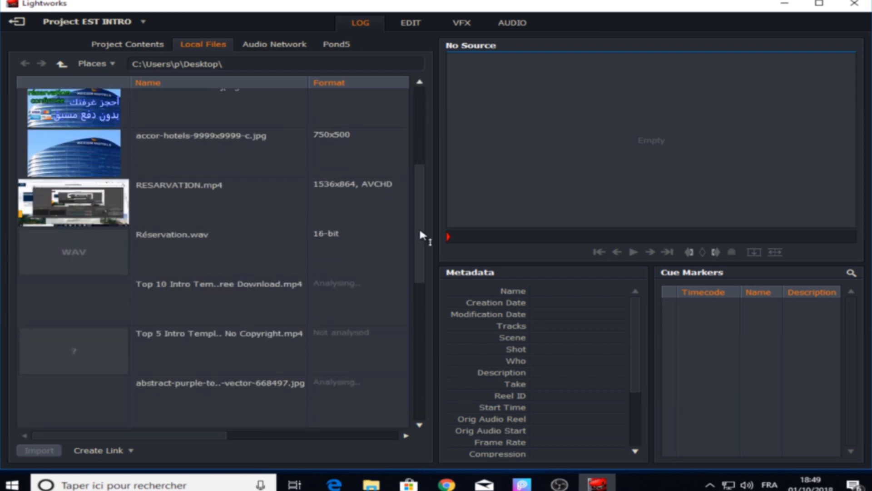
scroll(down, 3)
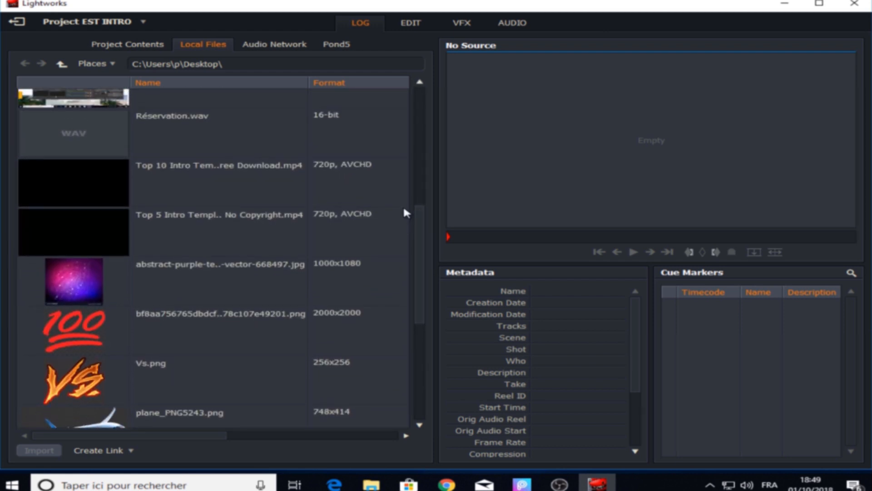
mouse_move(75, 193)
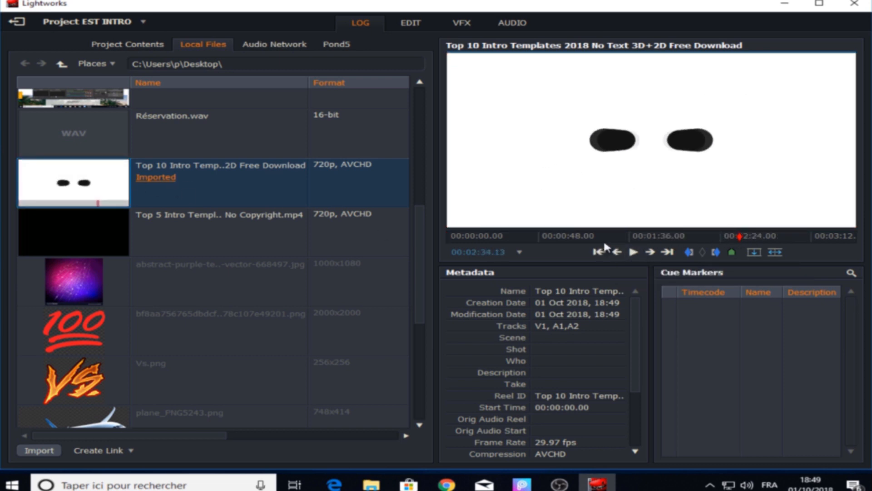
mouse_move(740, 250)
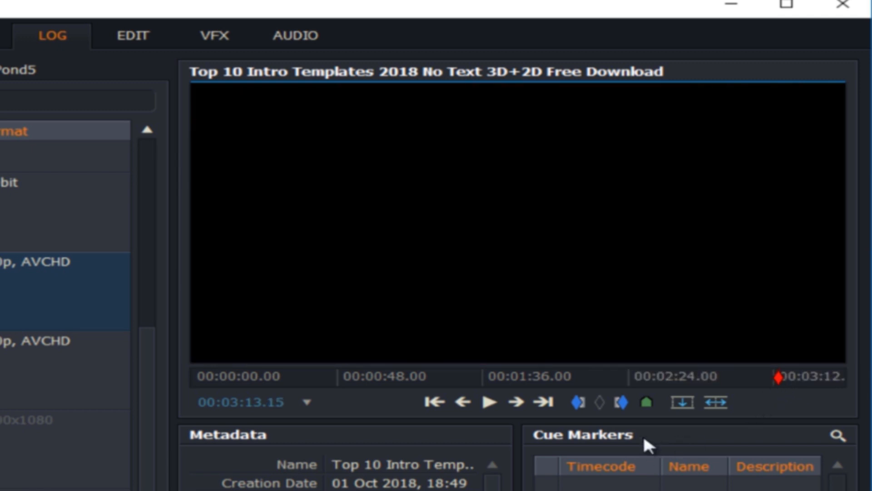
mouse_move(578, 403)
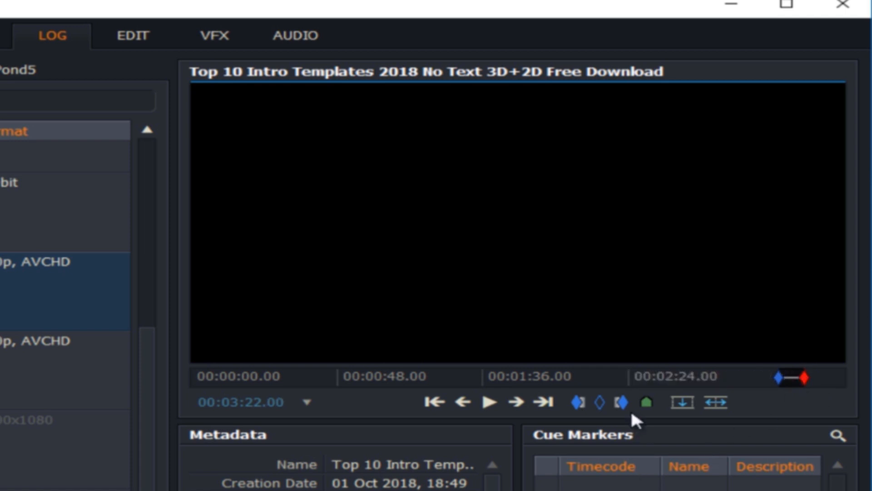
mouse_move(620, 404)
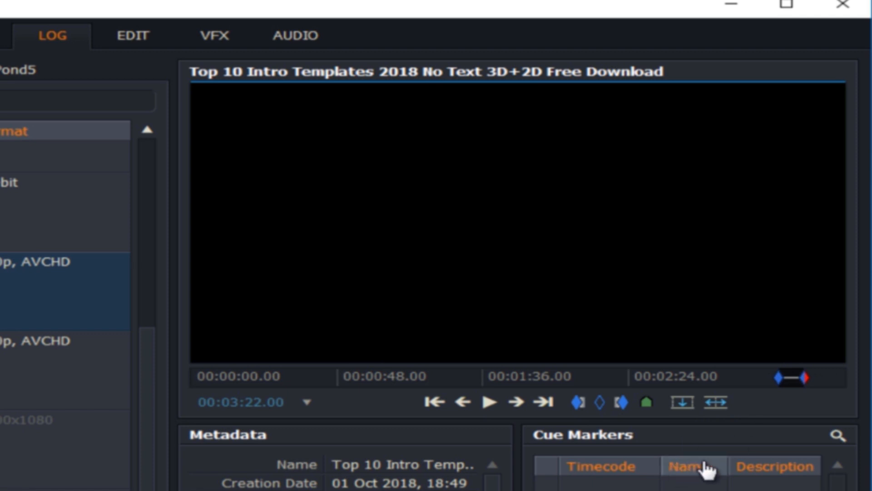
mouse_move(683, 403)
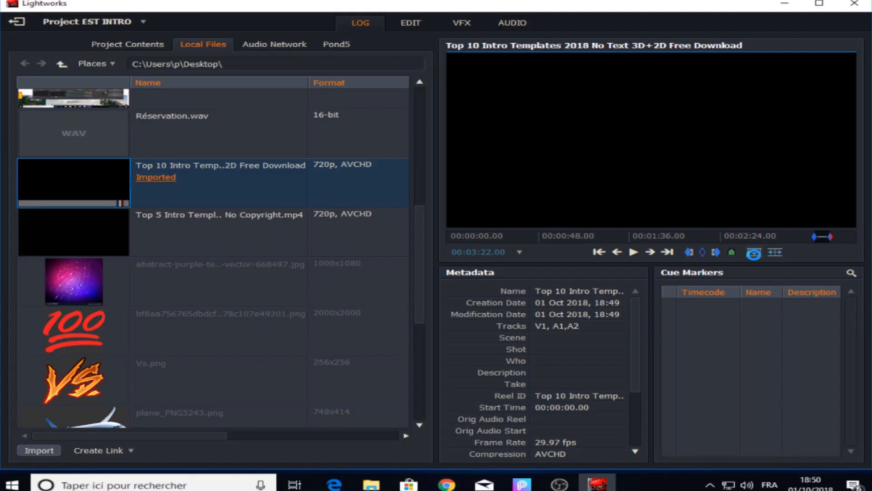
Make a sequence from the Top 10 Intro Templates clip
click(408, 23)
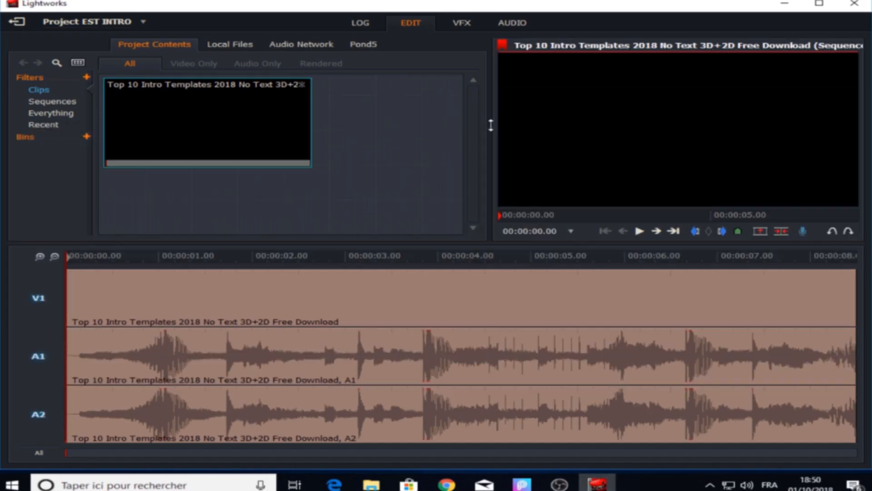
mouse_move(389, 331)
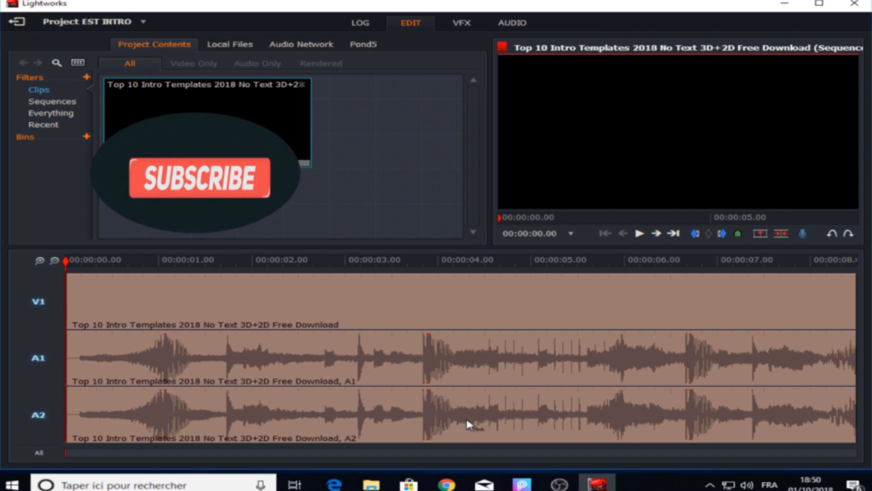
Delete the A2 audio track from the sequence via the timeline menu
right_click(469, 423)
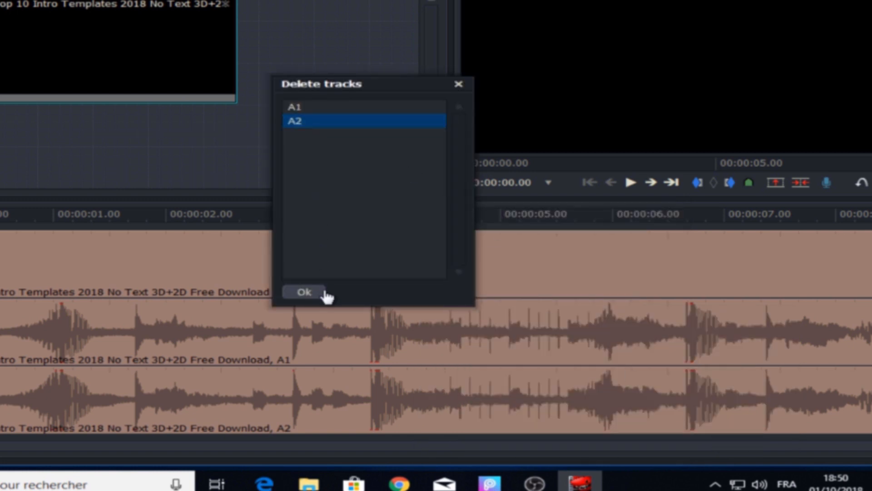
click(304, 292)
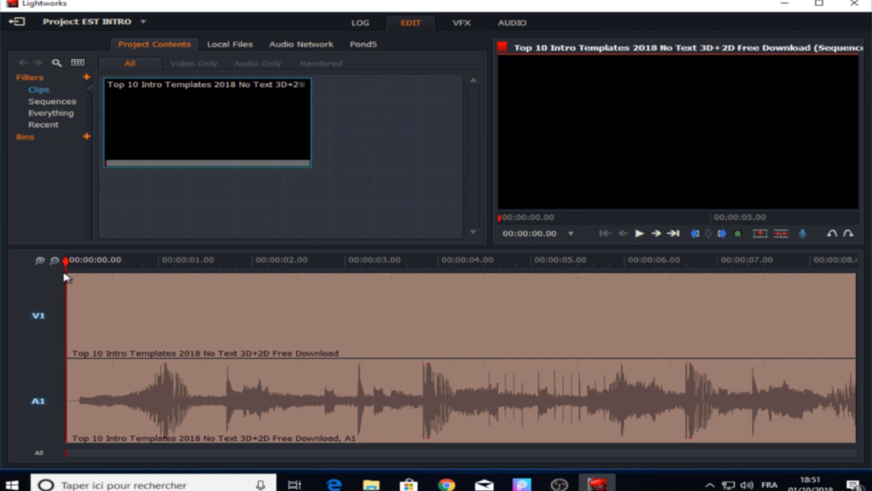
mouse_move(493, 185)
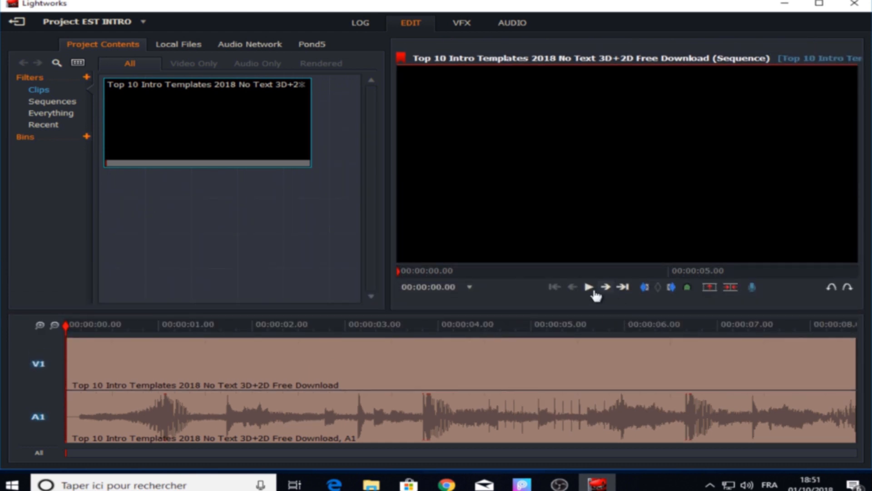
click(590, 287)
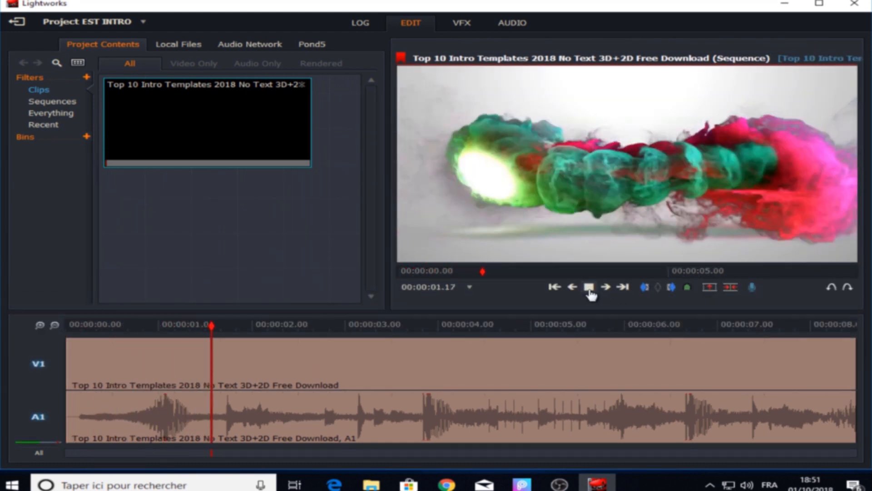
click(589, 287)
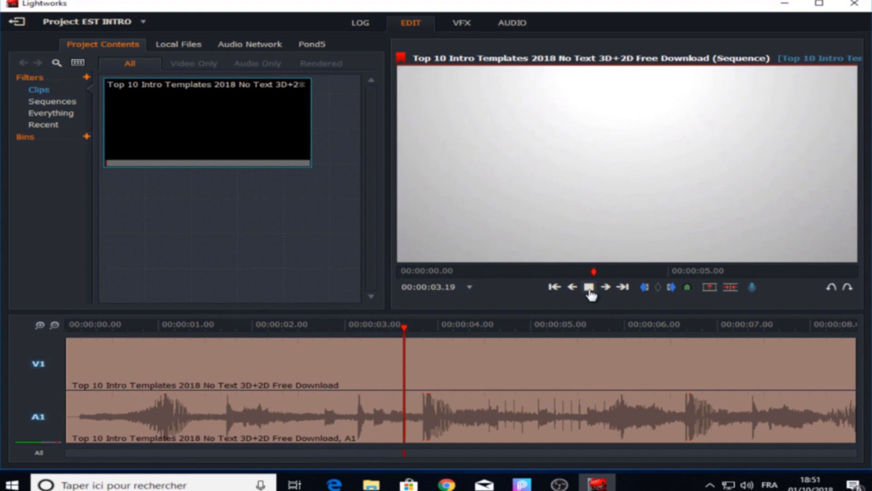
click(588, 286)
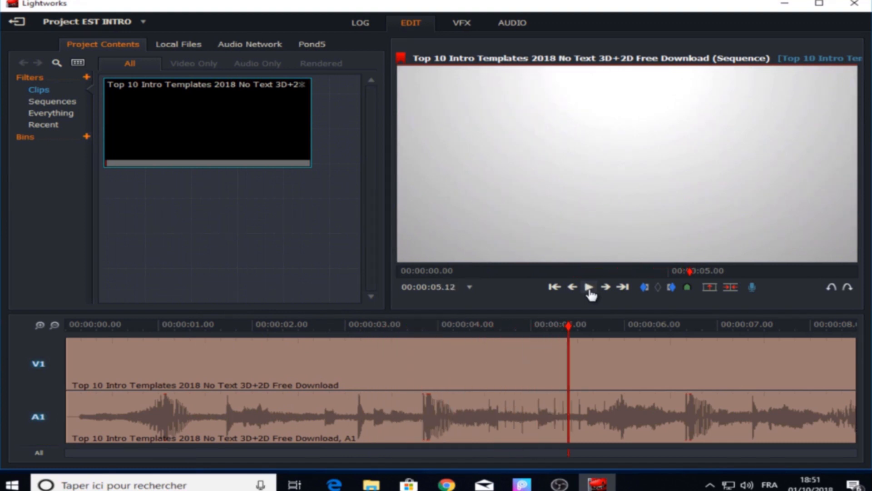
mouse_move(572, 335)
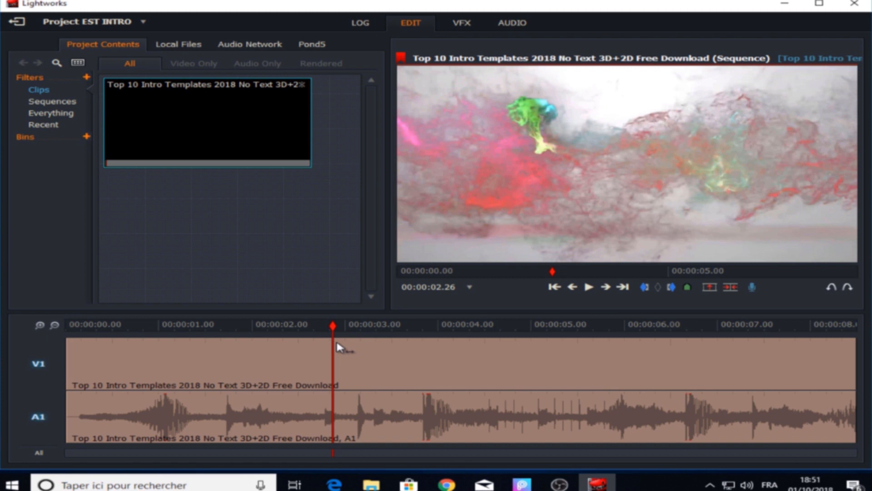
mouse_move(333, 334)
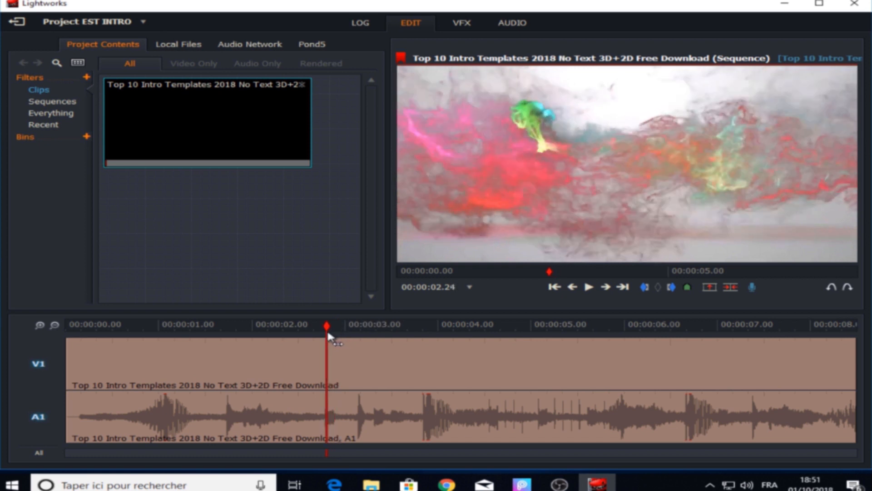
Scrub the sequence to about 2.28 seconds, where the title should start
click(360, 338)
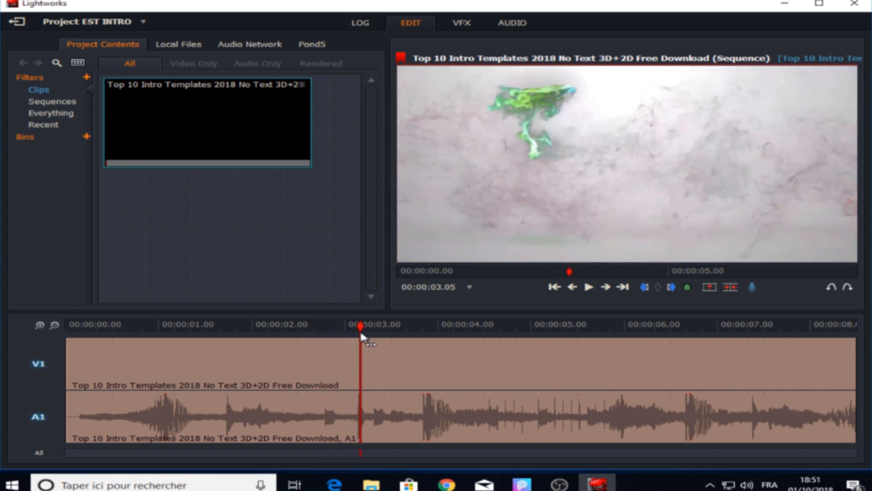
drag(360, 324, 301, 324)
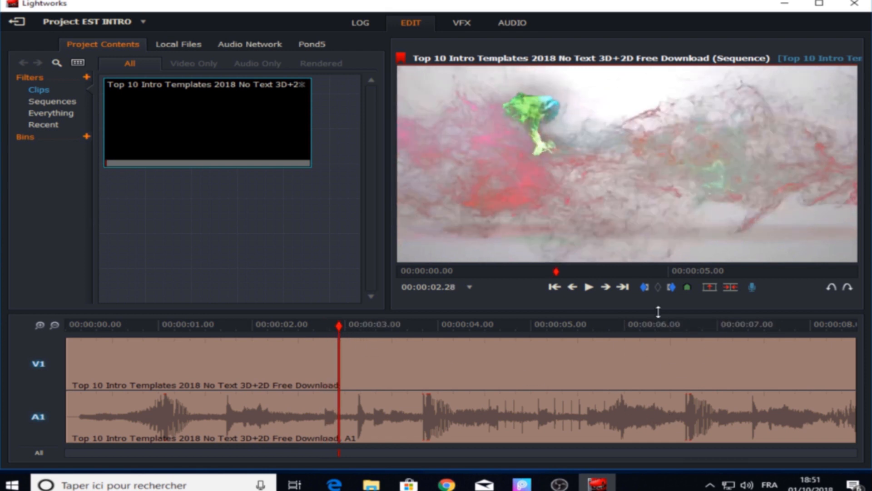
mouse_move(644, 288)
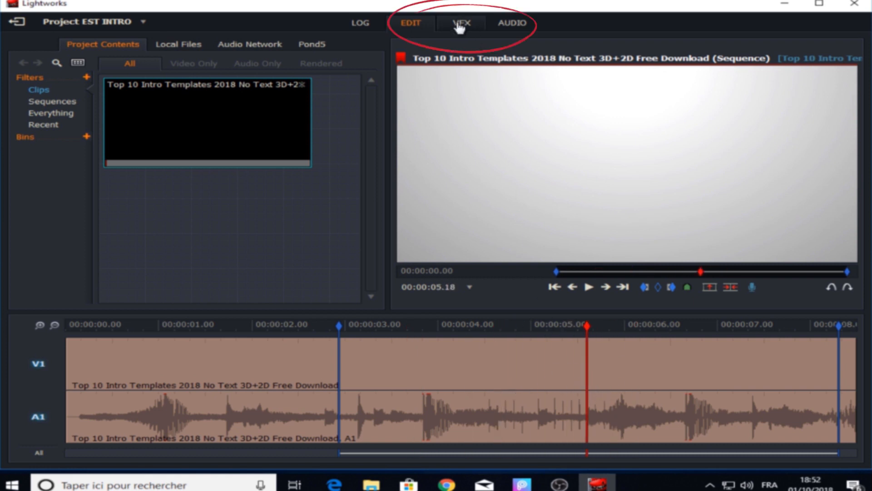
Add a Titles text effect over the marked section reading 'BEST PRO DZ'
click(459, 23)
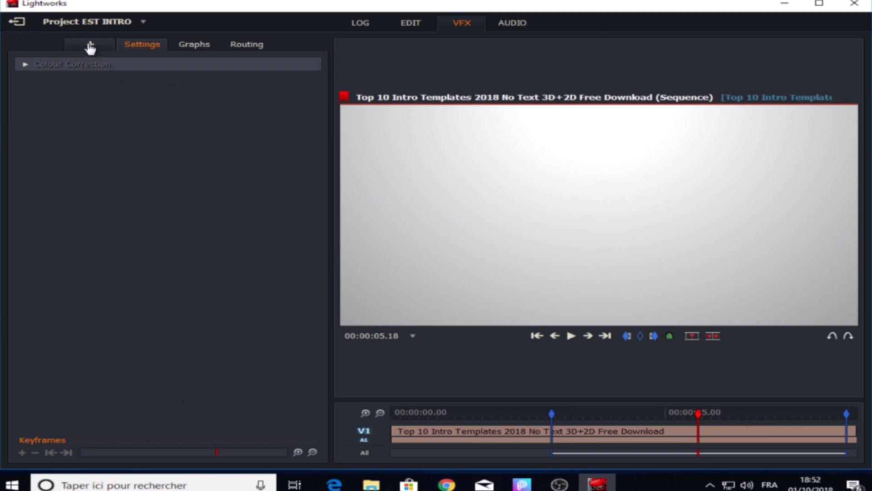
click(89, 44)
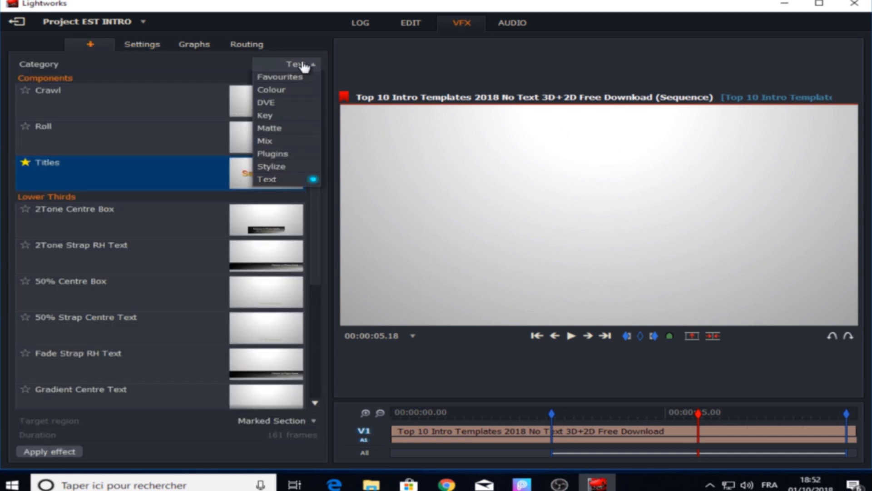
click(267, 179)
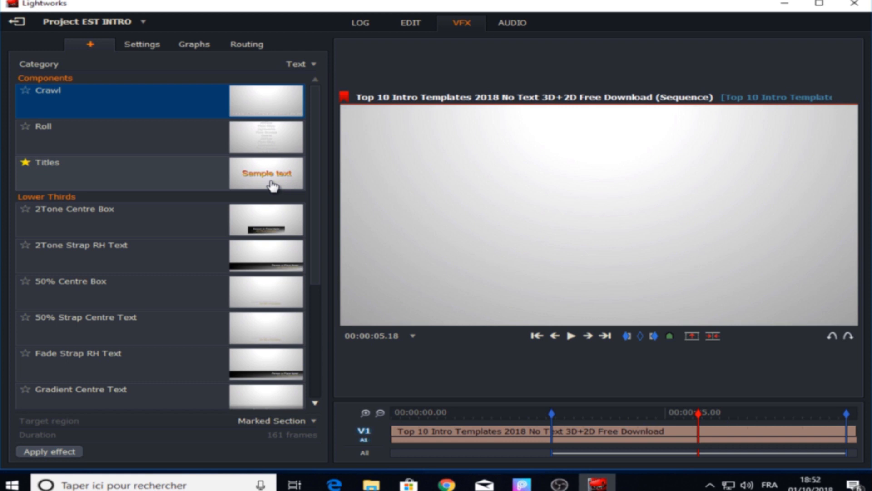
mouse_move(82, 177)
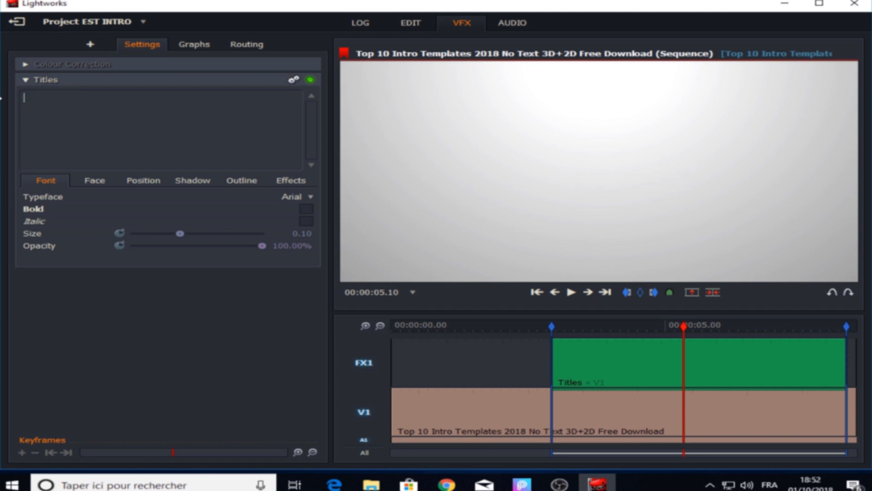
text(BEST PRO)
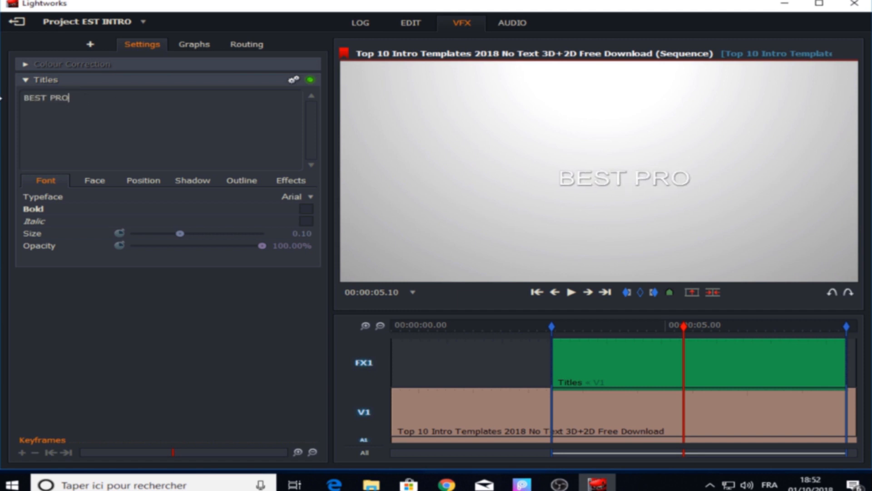
text(DZ)
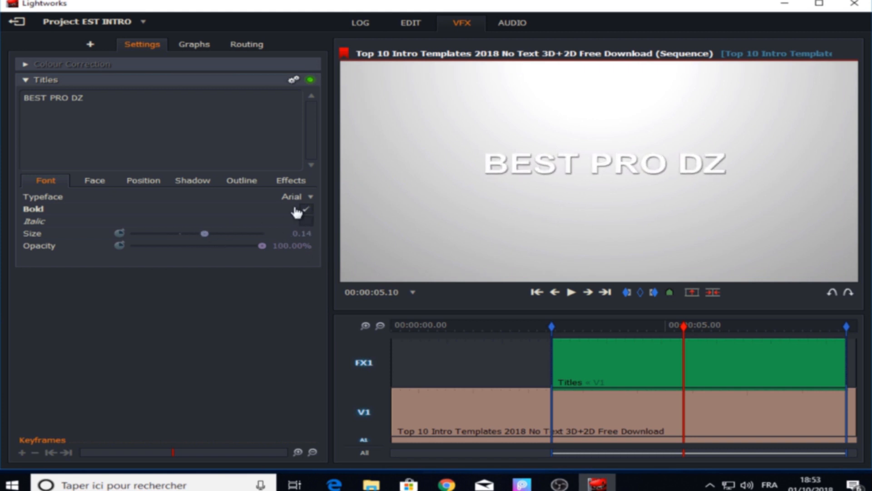
Make the title bold with a gradient face and a 1.5-second fade-in
click(95, 180)
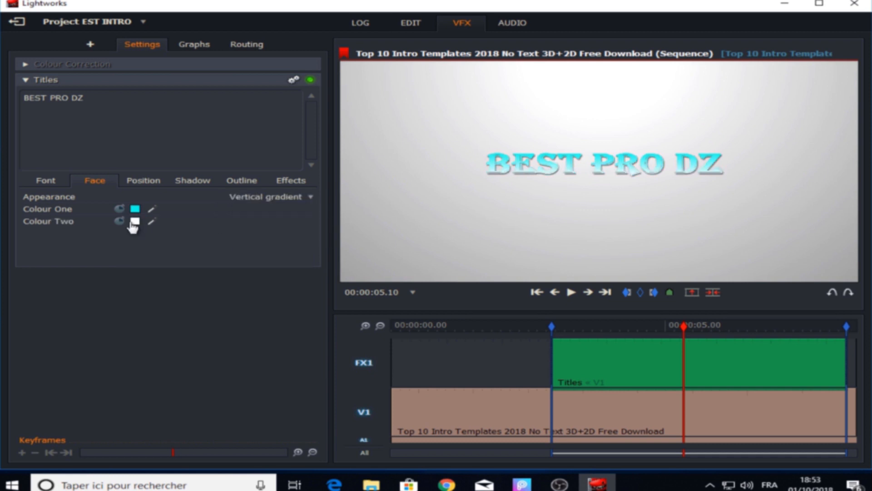
click(242, 181)
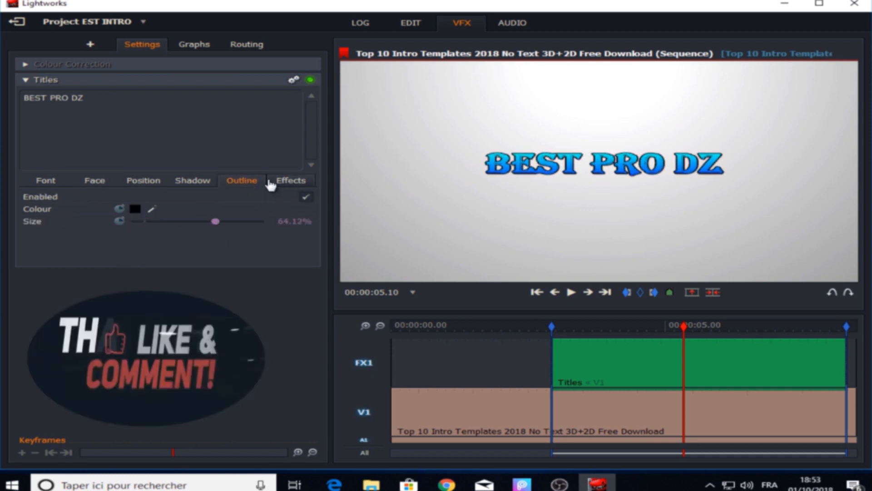
click(290, 181)
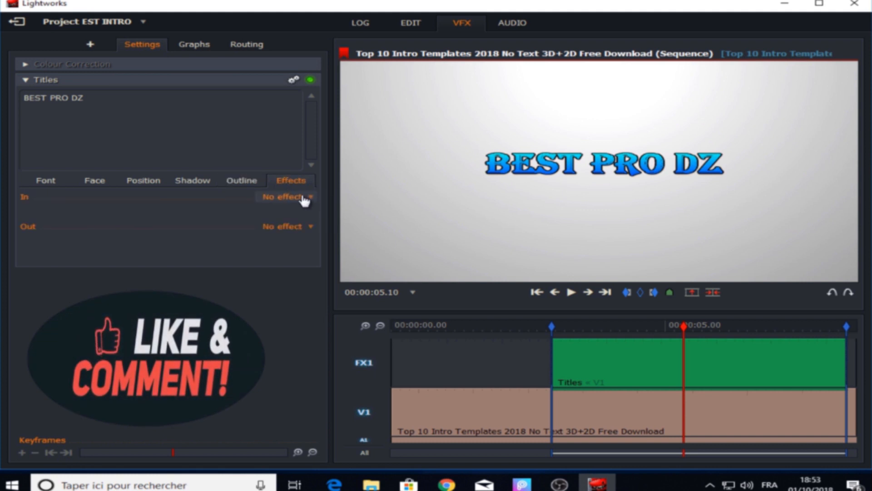
click(286, 197)
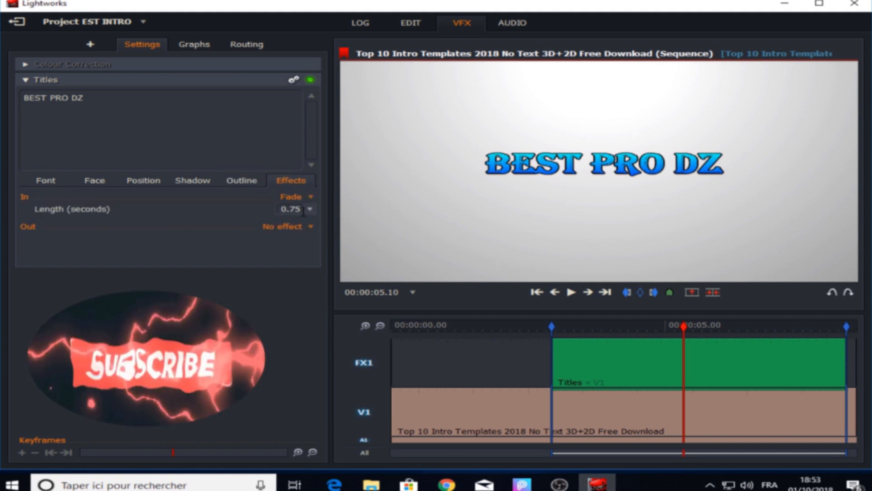
click(310, 208)
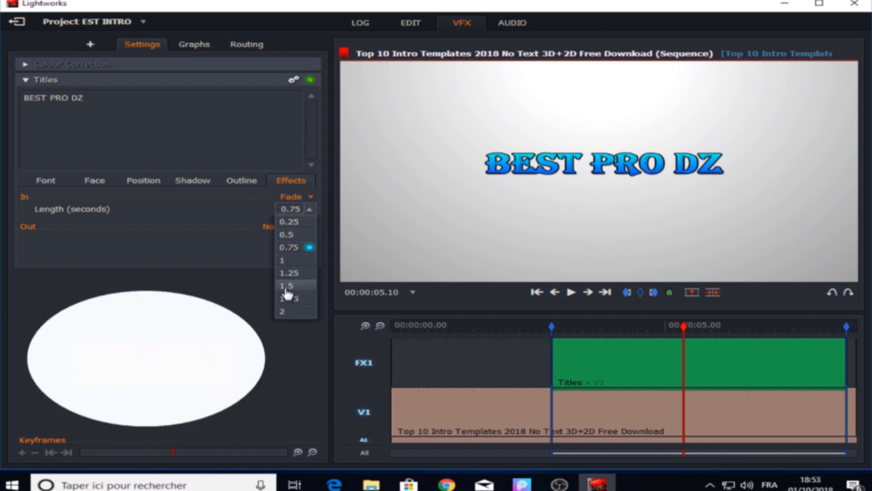
click(287, 285)
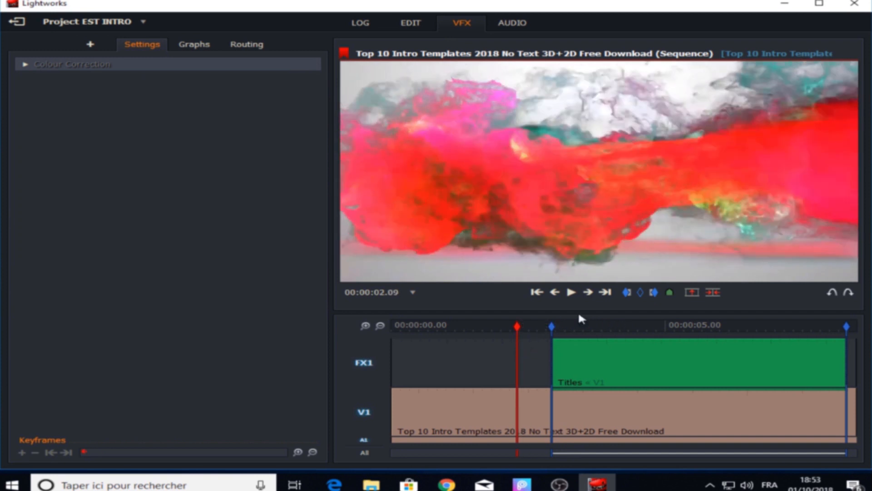
click(570, 292)
text(BEST PRO DZ)
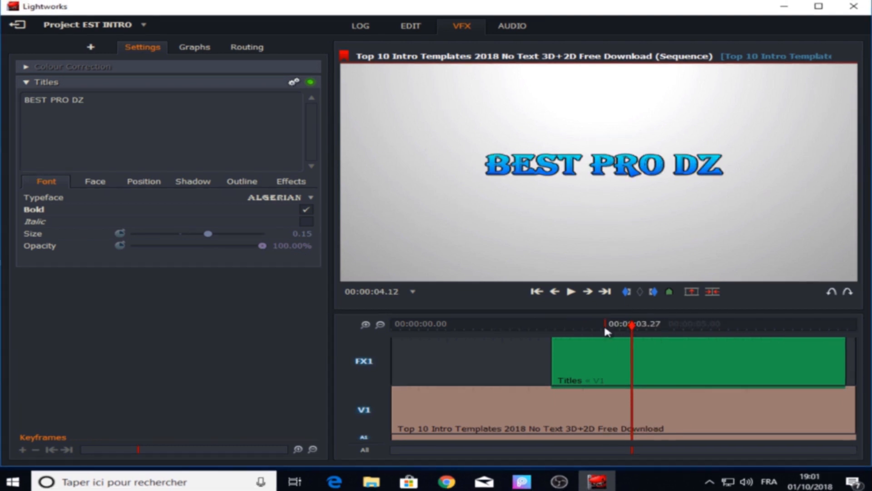
Set the title's In effect to No effect, removing the fade-in
click(291, 181)
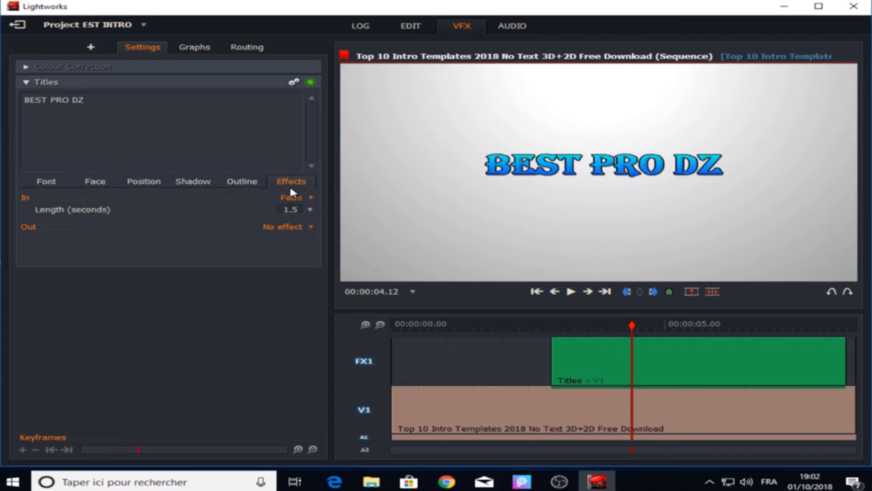
click(291, 196)
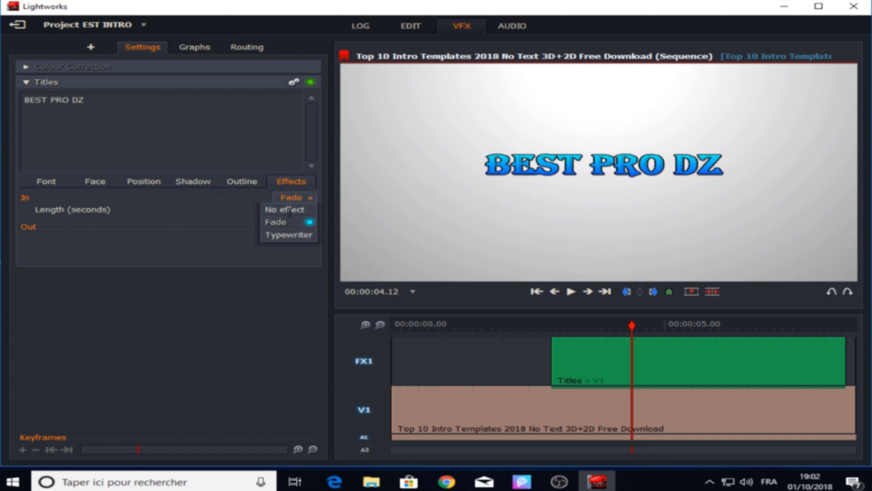
click(285, 210)
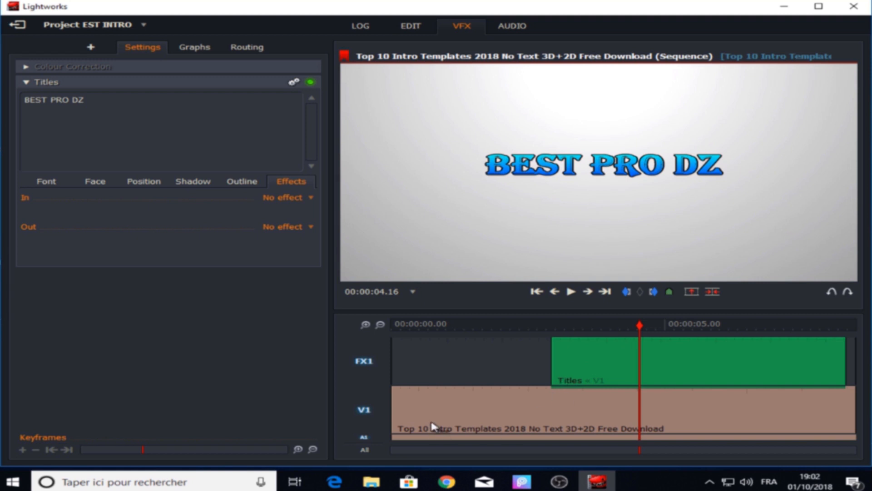
mouse_move(371, 418)
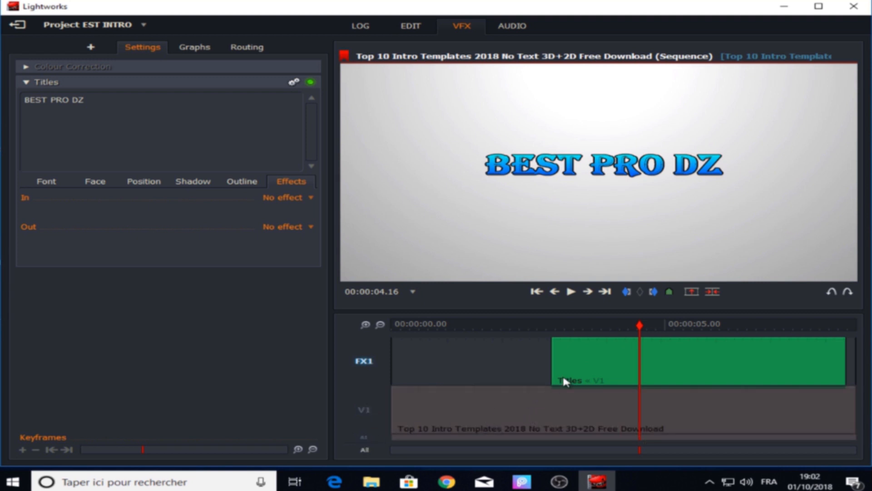
mouse_move(652, 357)
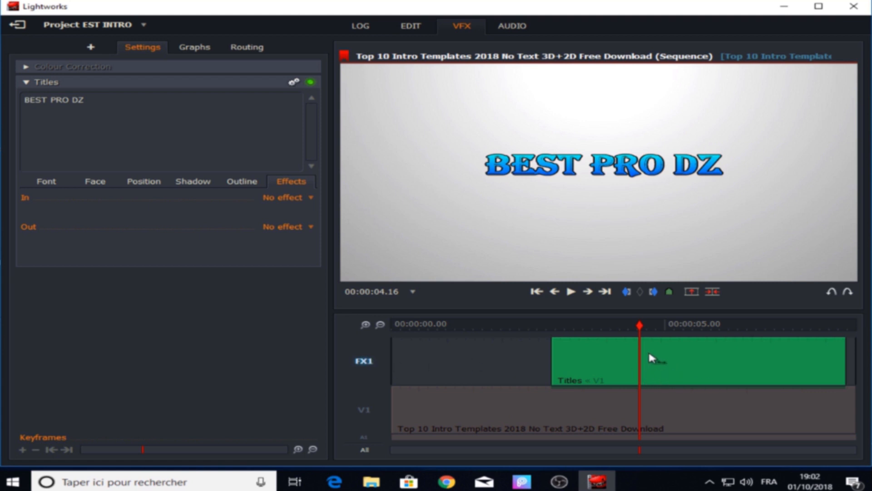
mouse_move(623, 336)
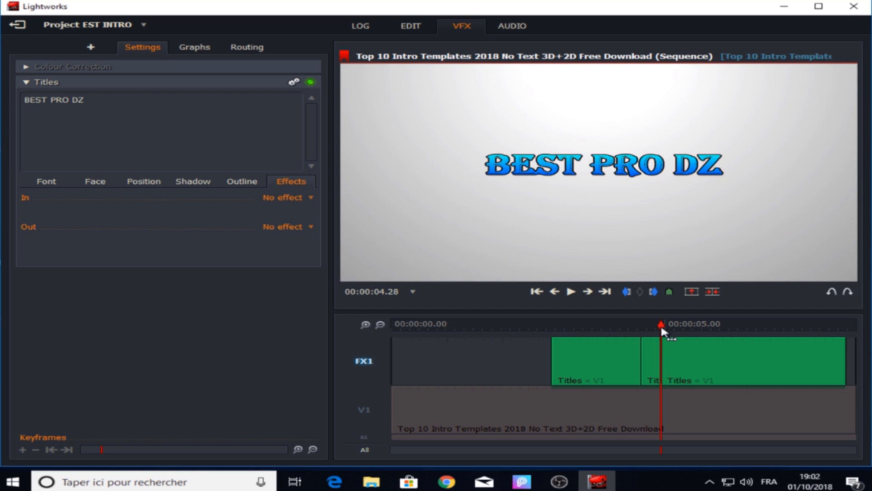
Scrub the title clip between four and five seconds, settling at about 4.23 seconds
drag(662, 323, 680, 323)
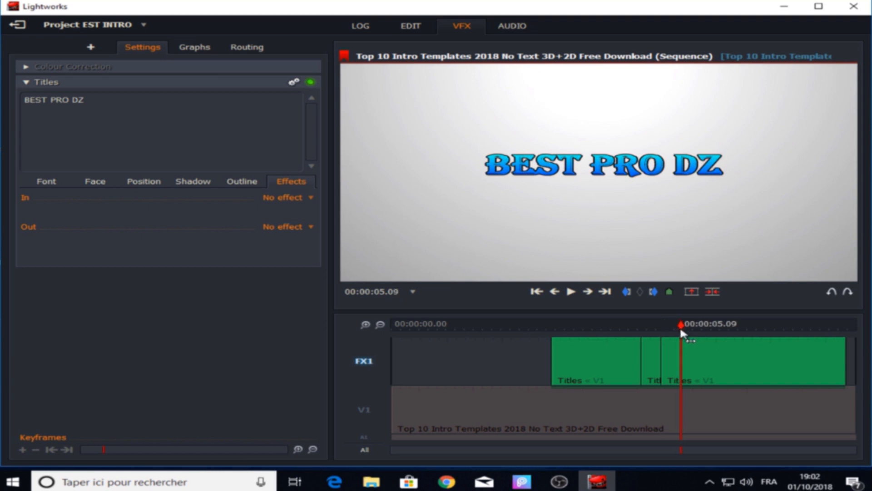
drag(681, 325, 699, 325)
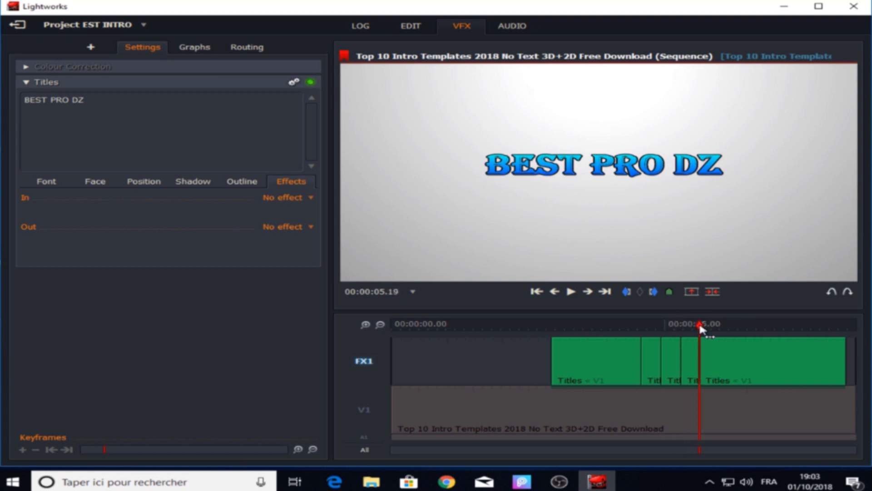
drag(700, 325, 734, 325)
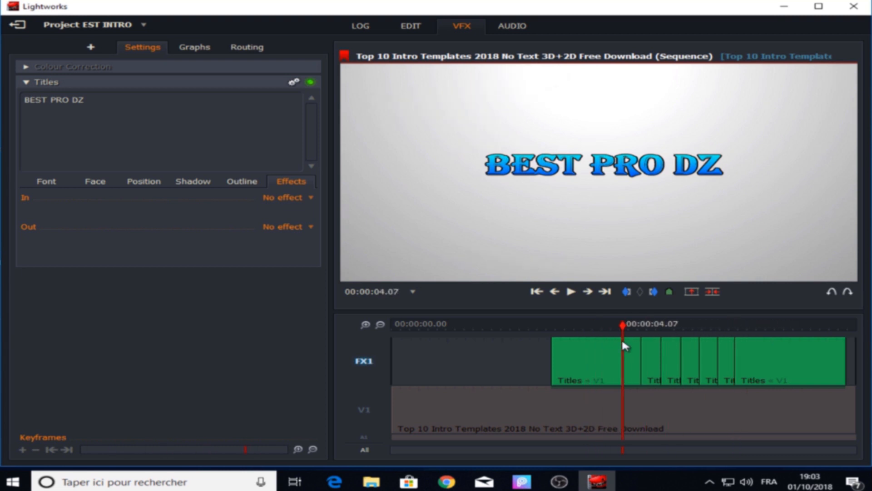
click(570, 291)
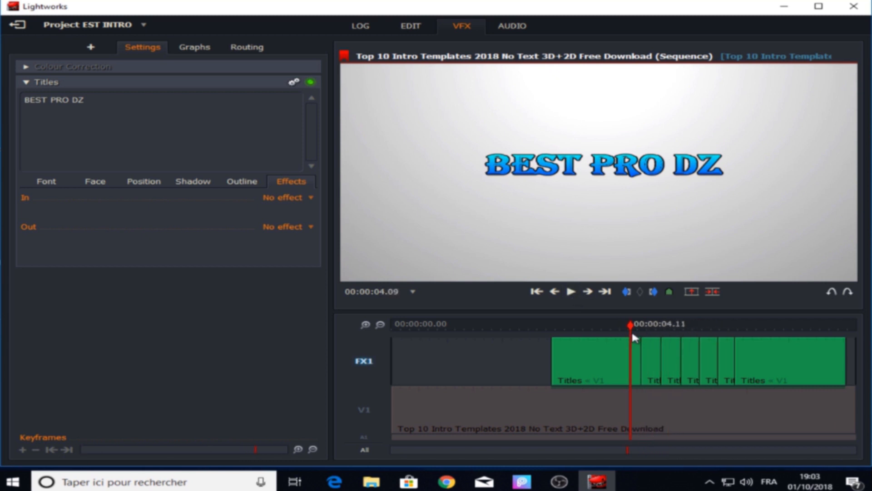
drag(628, 340, 651, 343)
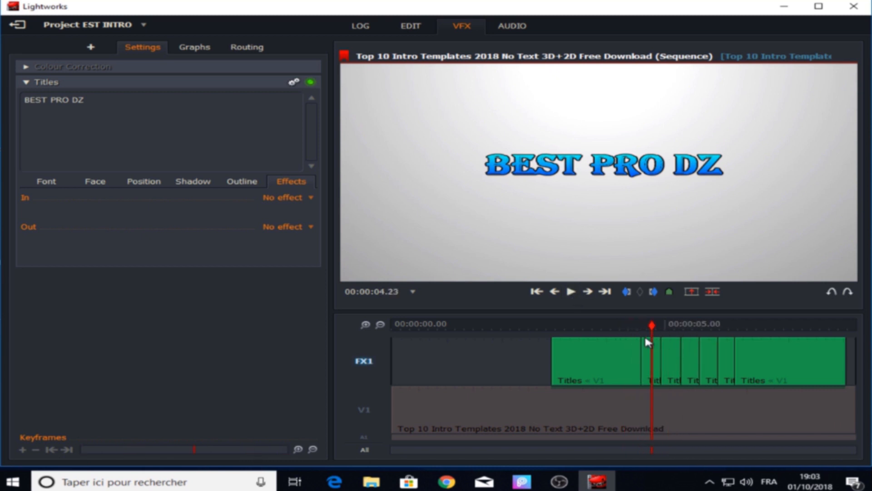
mouse_move(287, 189)
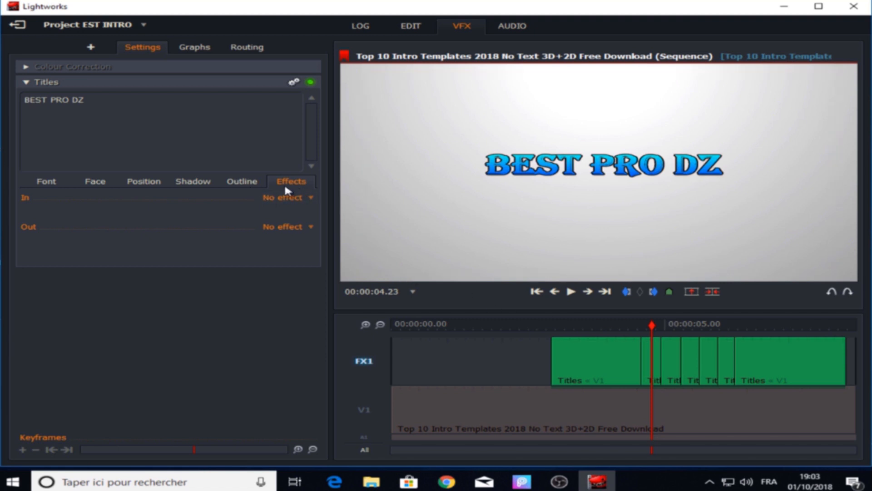
Give the title piece at 4.23 s a red-to-orange gradient
click(95, 181)
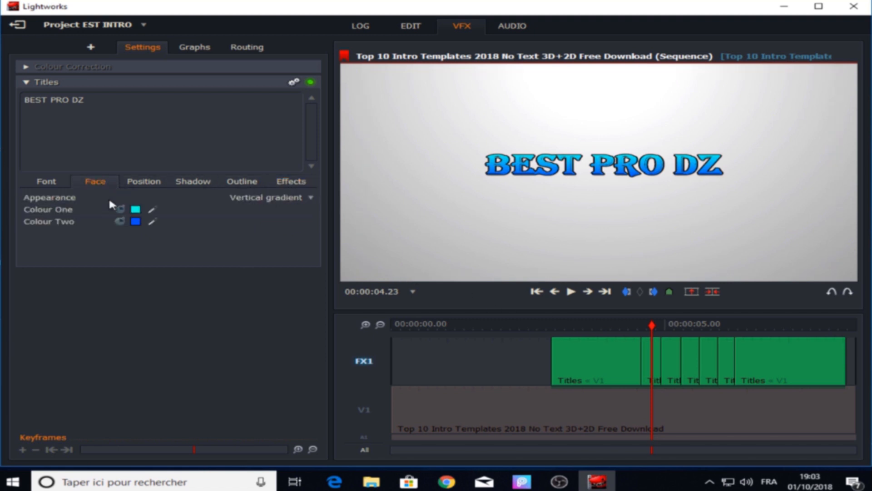
click(135, 209)
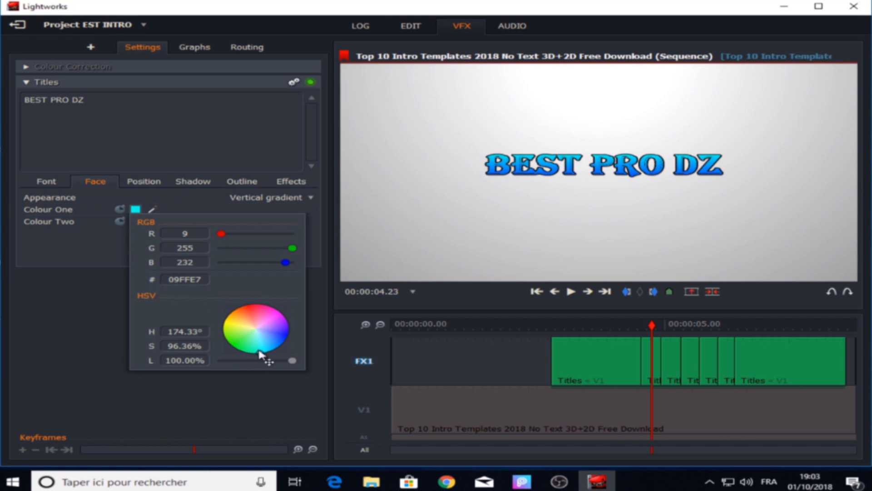
click(264, 198)
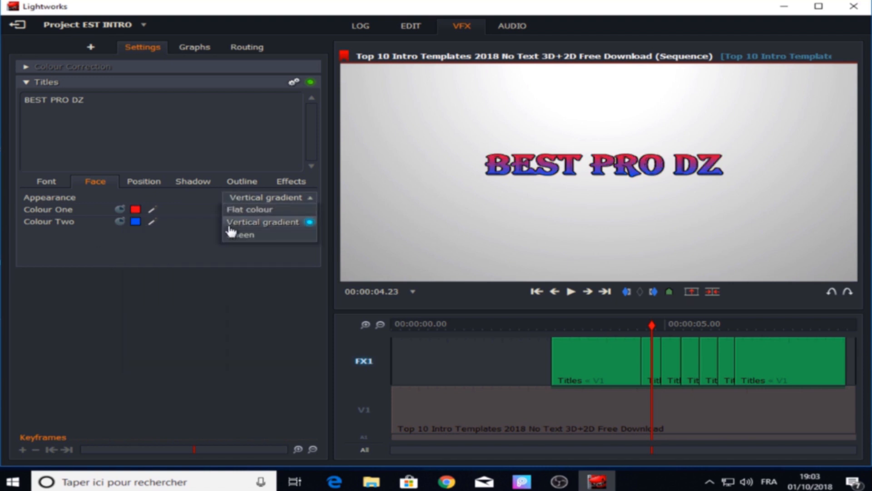
click(135, 222)
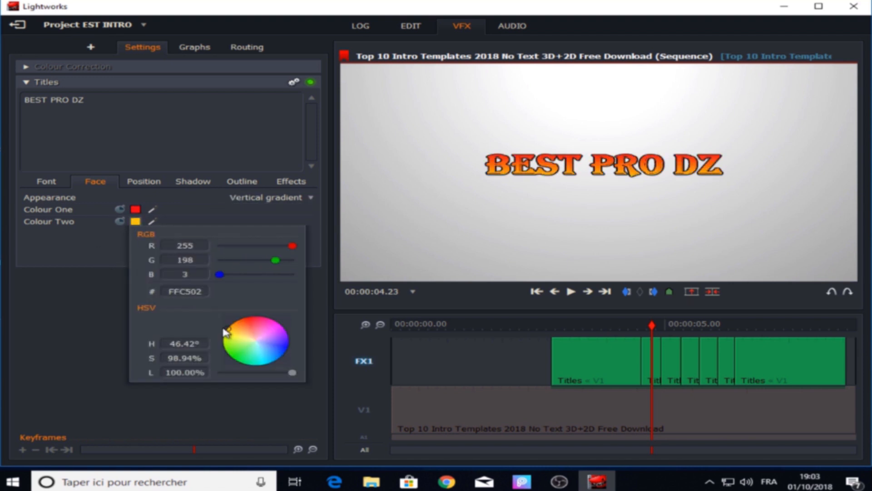
drag(225, 331, 239, 328)
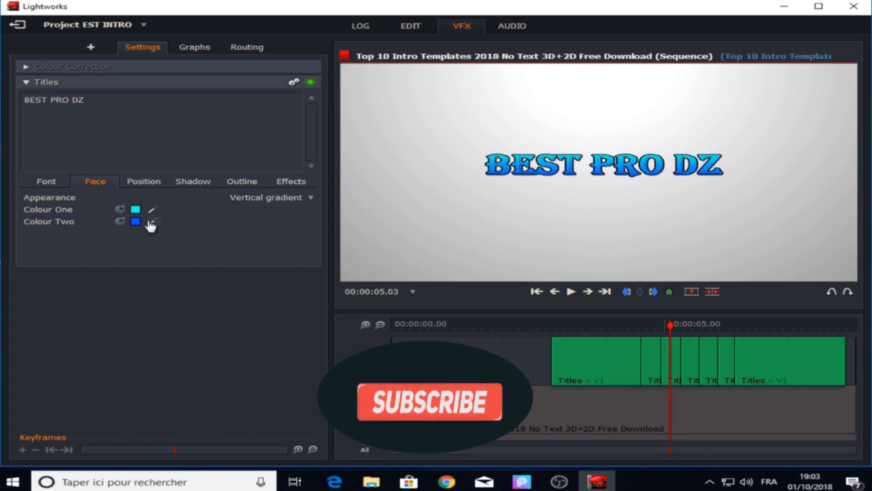
Set the first gradient colour of the piece after five seconds to yellow
click(153, 221)
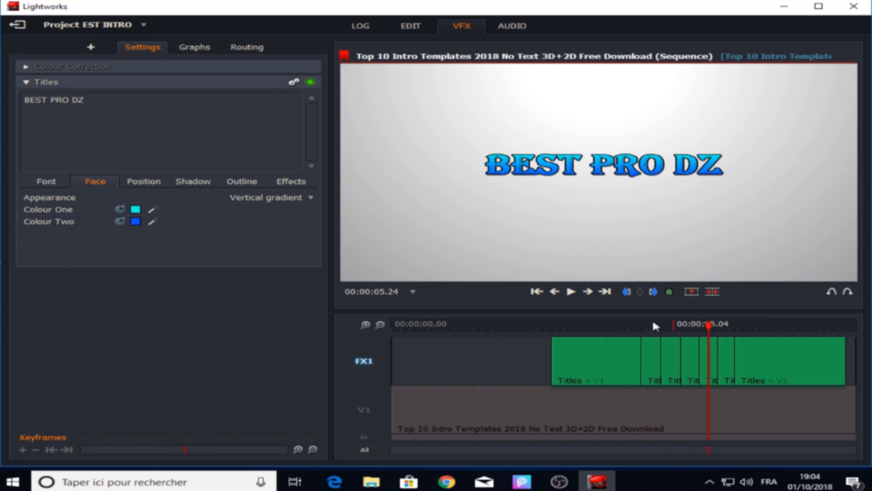
click(135, 209)
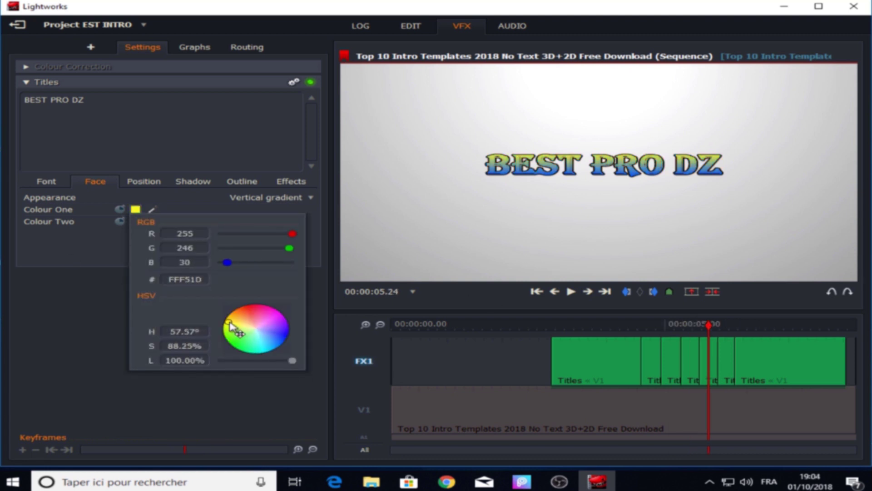
click(229, 331)
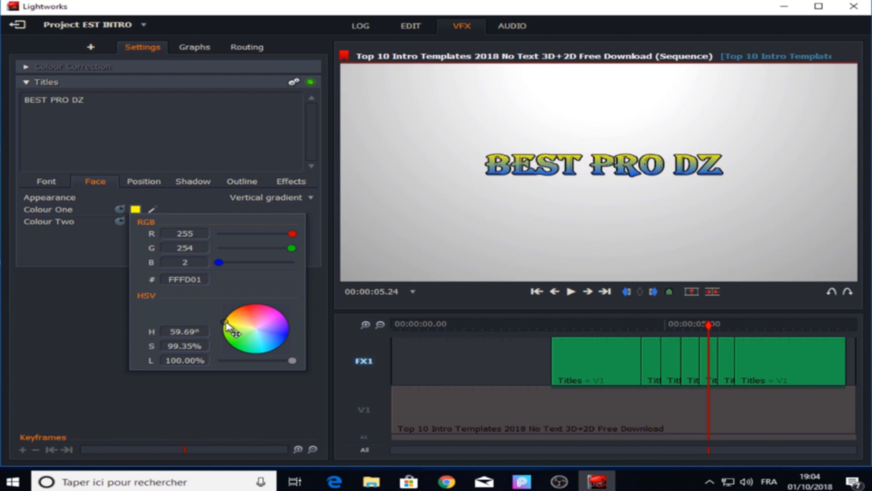
click(710, 331)
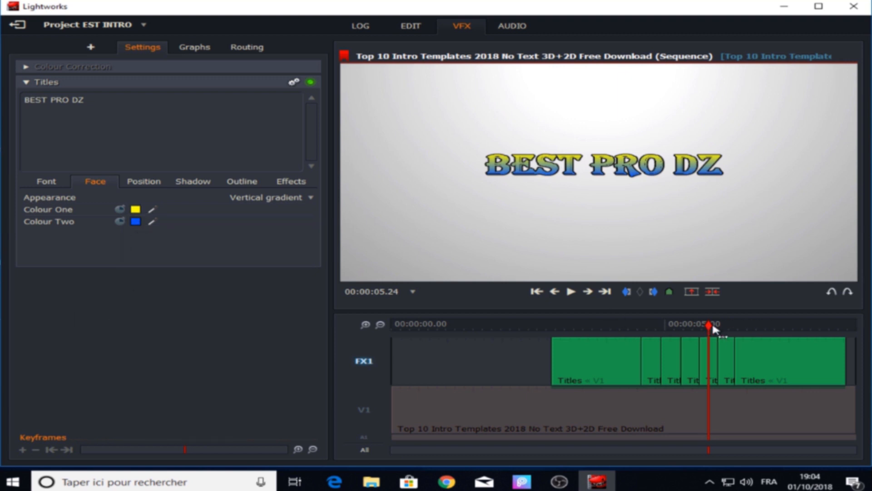
click(135, 209)
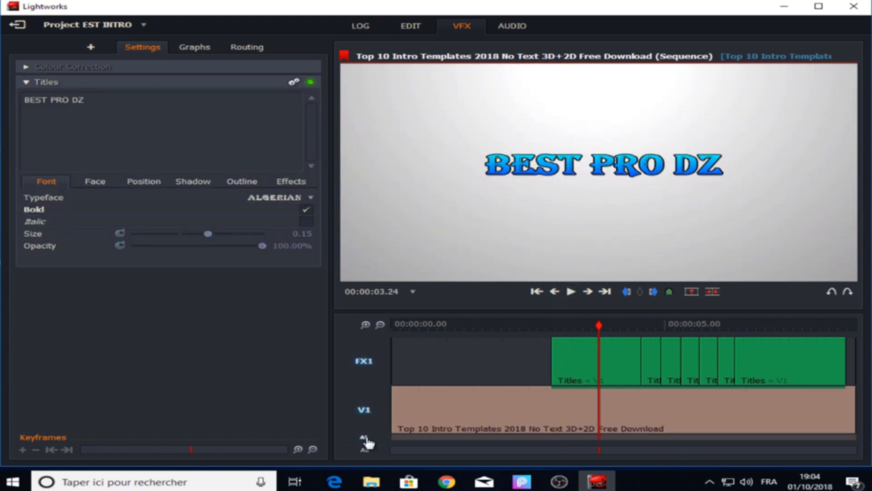
click(568, 303)
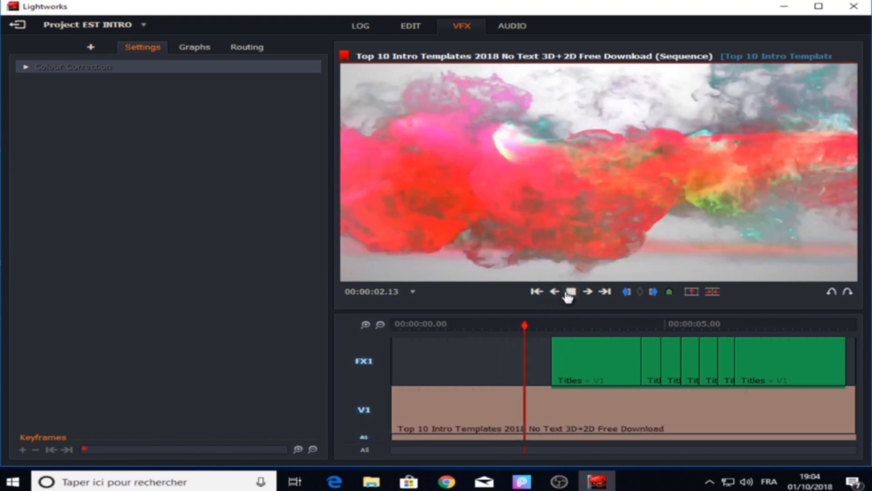
click(570, 291)
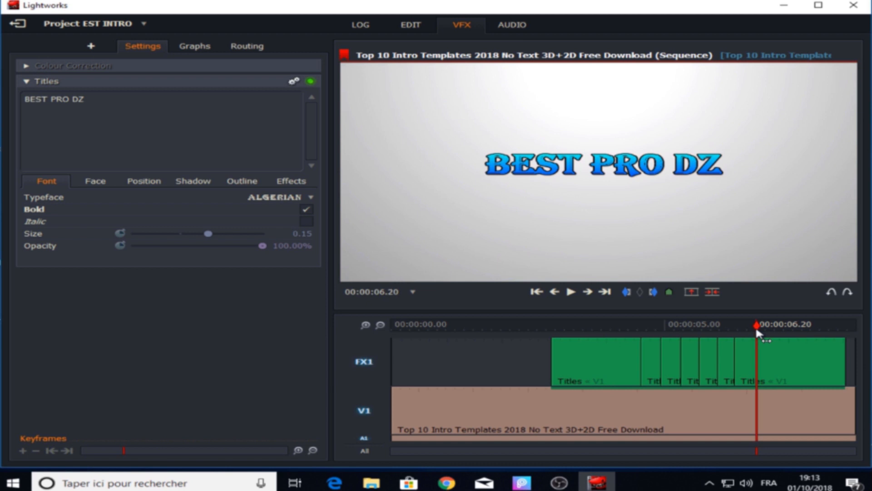
Move the playhead just past six seconds and raise BEST PRO DZ font size from 0.15 to 0.19
click(548, 337)
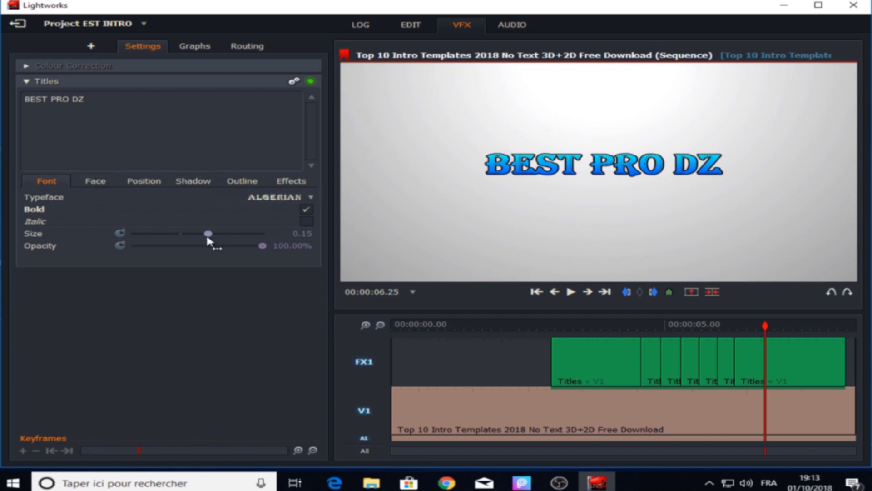
drag(208, 233, 228, 233)
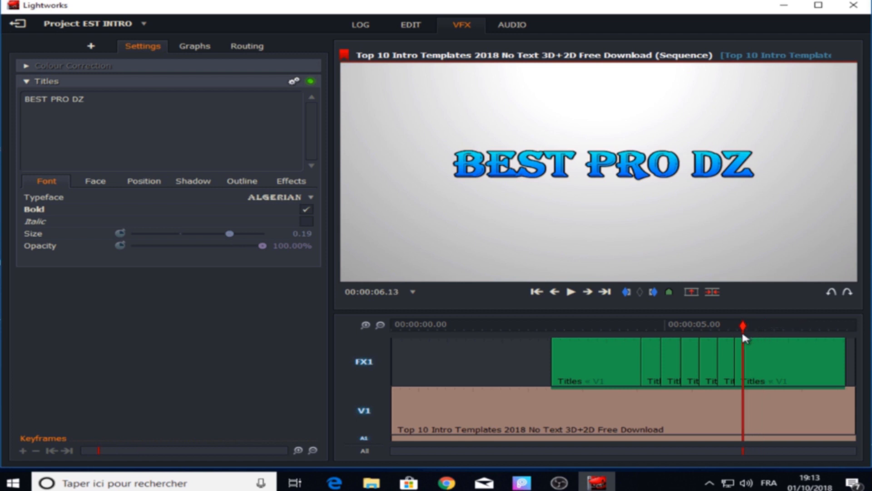
mouse_move(626, 292)
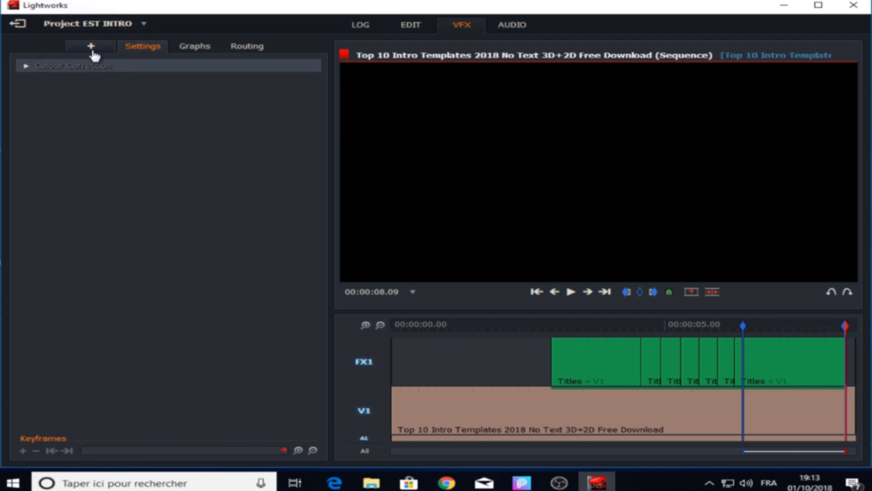
Add a second title reading 'CHANNEL' with a red-orange to orange vertical gradient fill
click(90, 46)
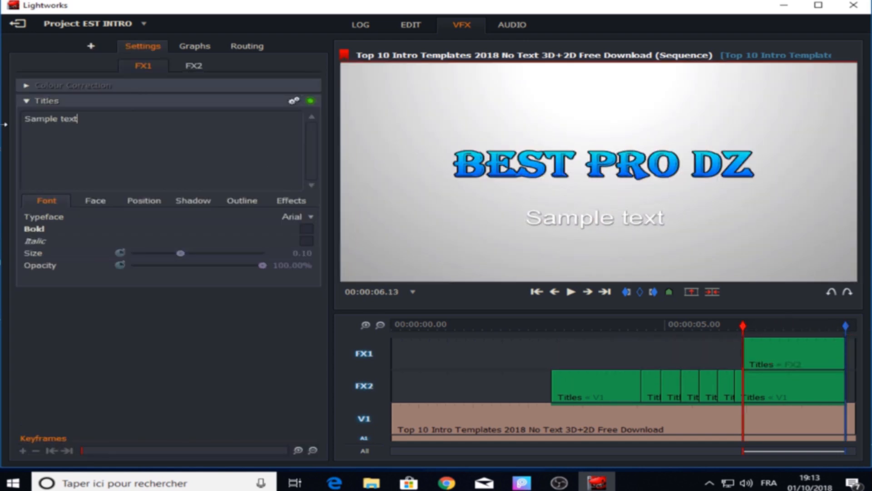
text(CHANNEL)
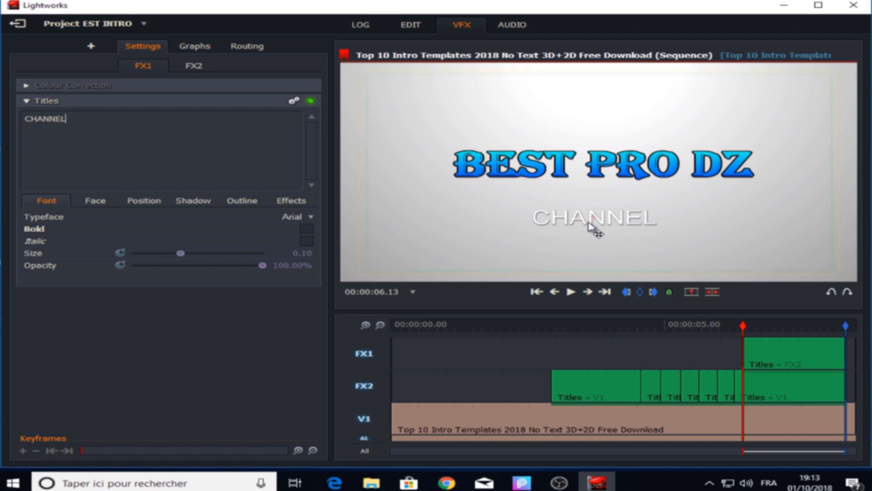
click(95, 201)
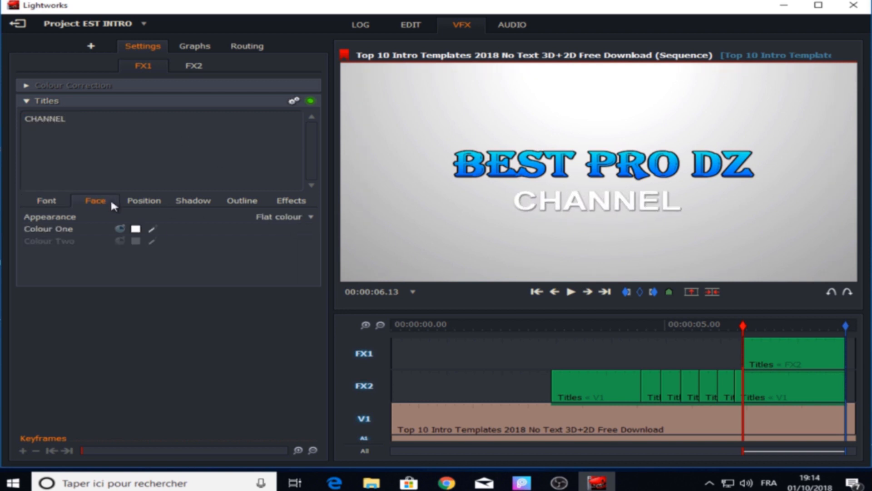
click(135, 229)
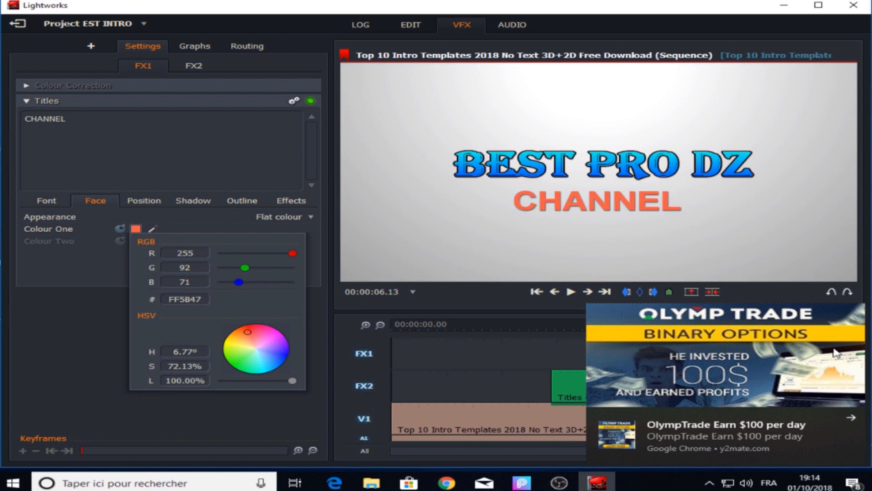
click(45, 200)
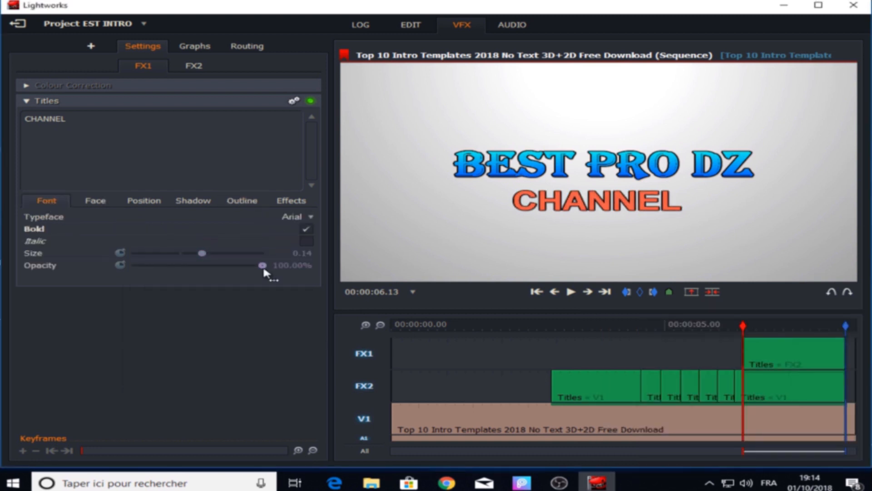
click(96, 201)
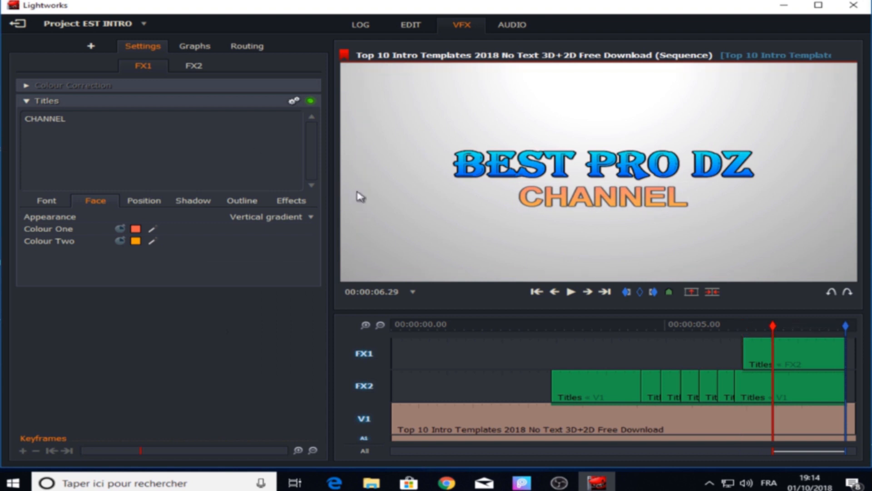
Give the CHANNEL title a Typewriter entrance at 1 frame per character
click(291, 200)
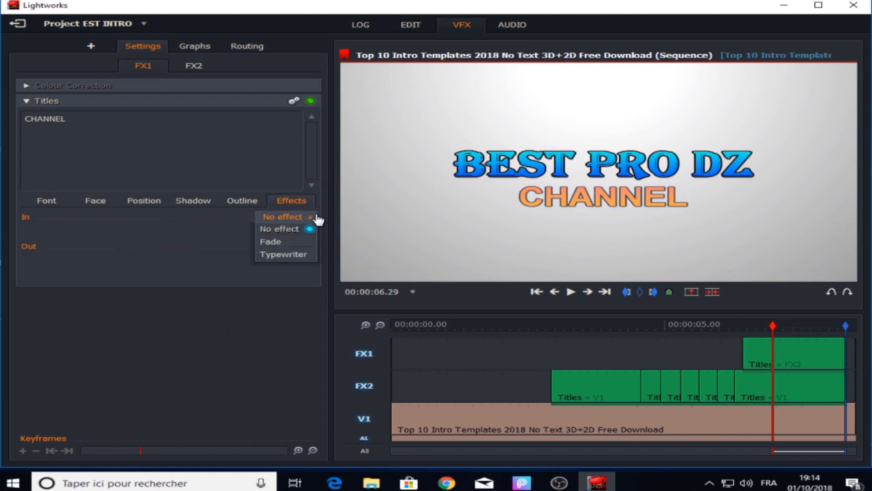
click(283, 254)
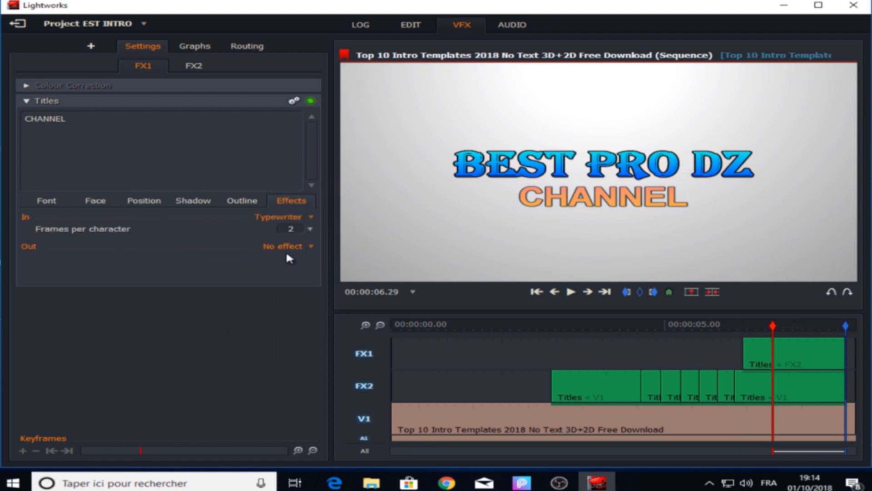
click(305, 229)
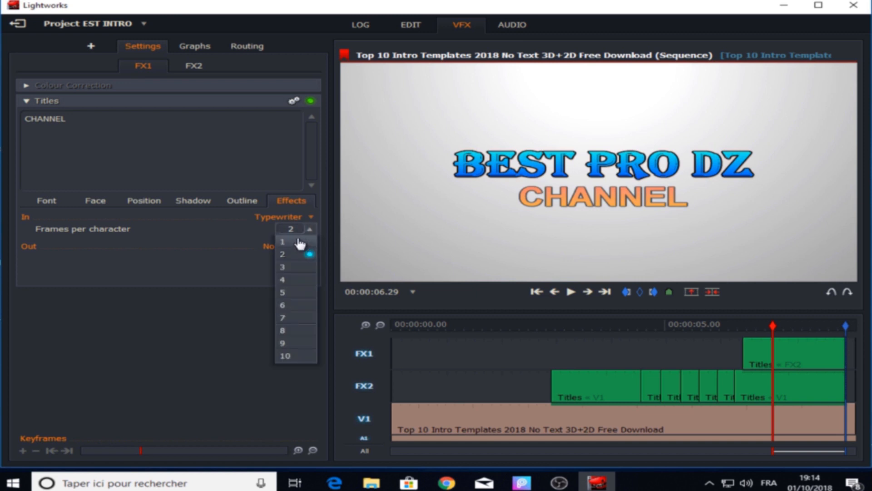
click(288, 240)
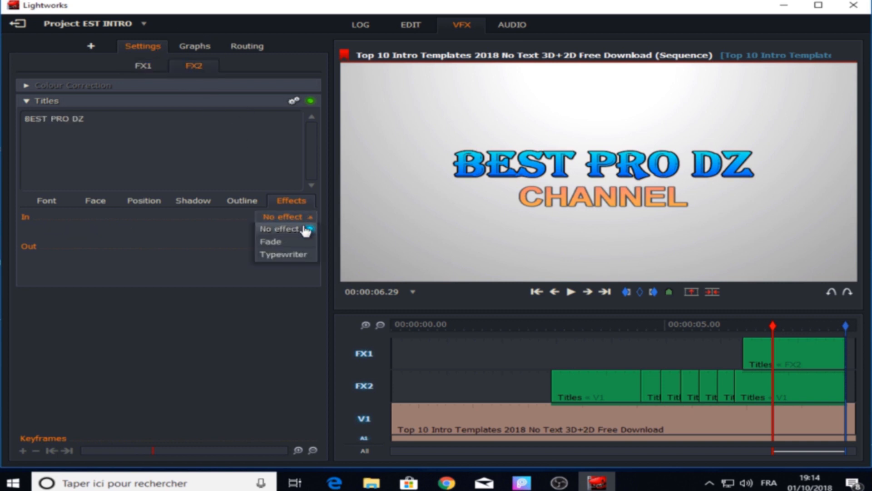
Give BEST PRO DZ a Typewriter entrance at 1 frame per character, then return to the start
click(284, 254)
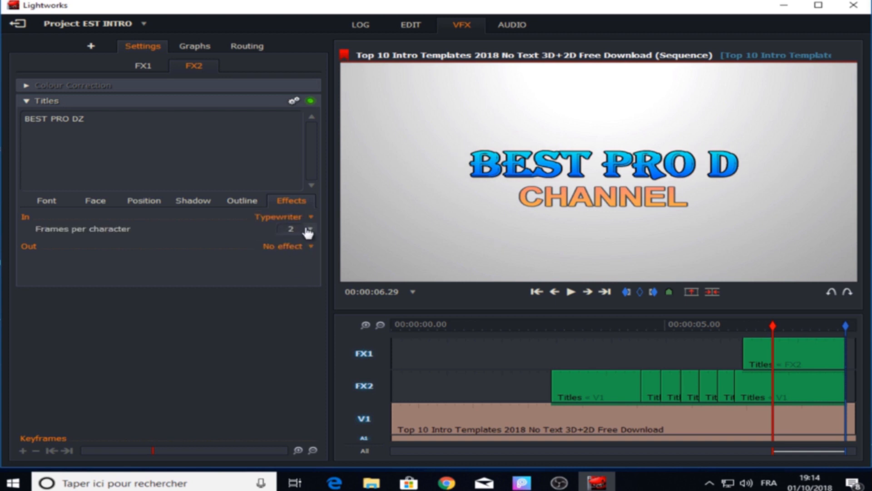
click(311, 229)
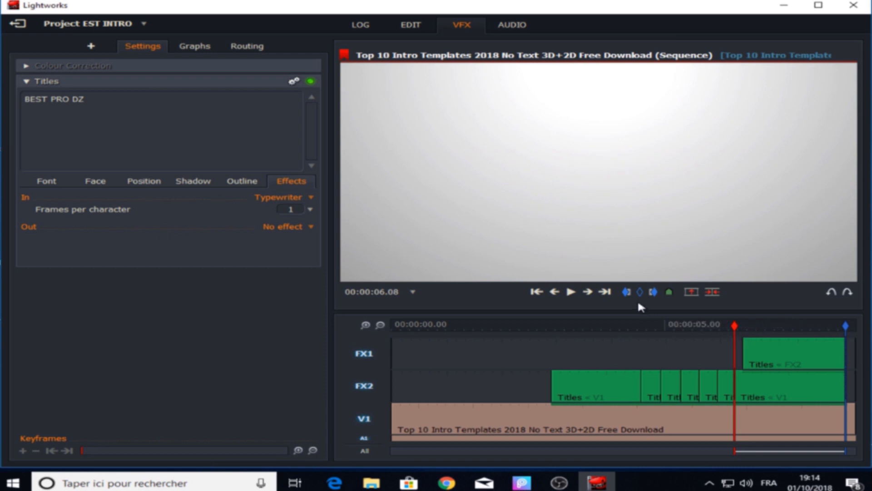
click(570, 291)
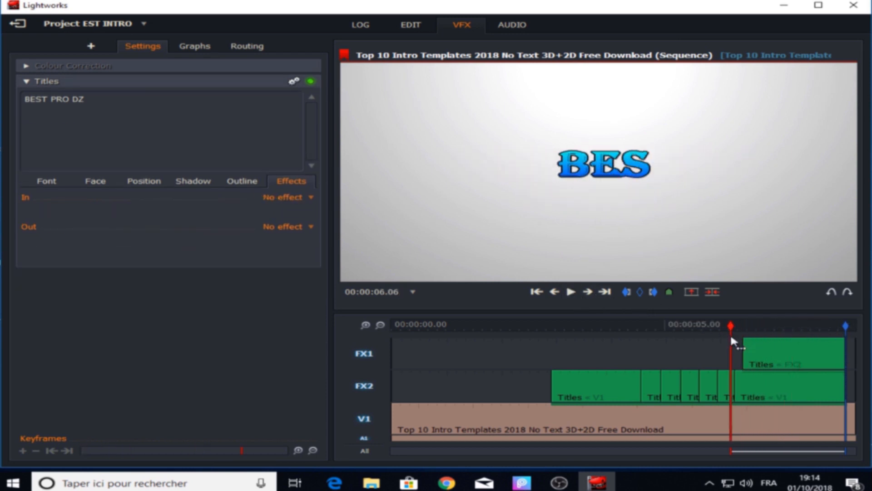
click(570, 292)
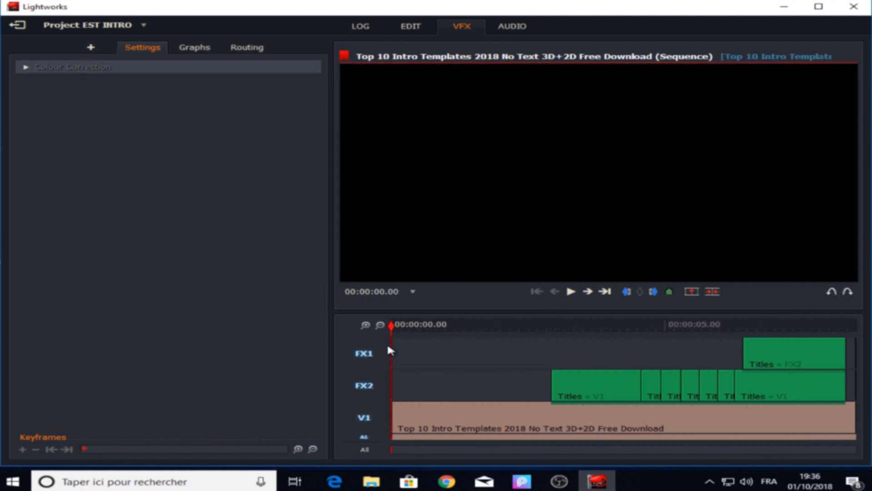
Play the intro from the beginning and stop near 7.15 seconds once both titles appear
click(571, 291)
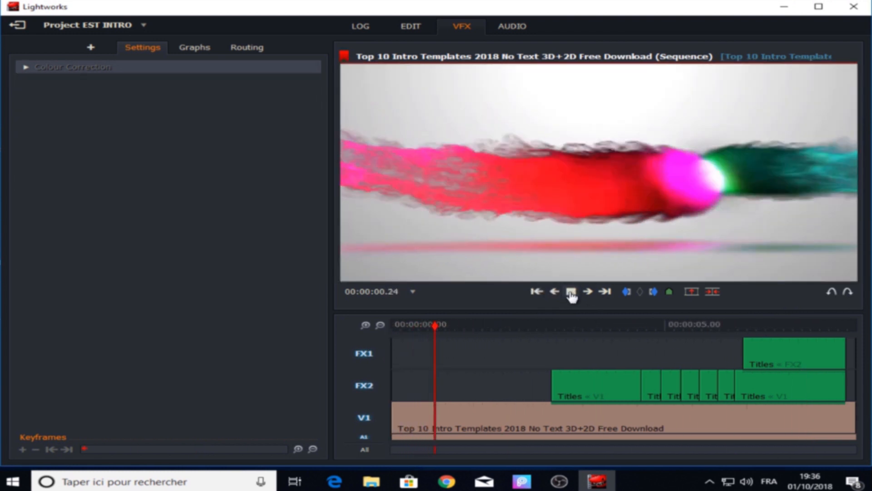
click(571, 292)
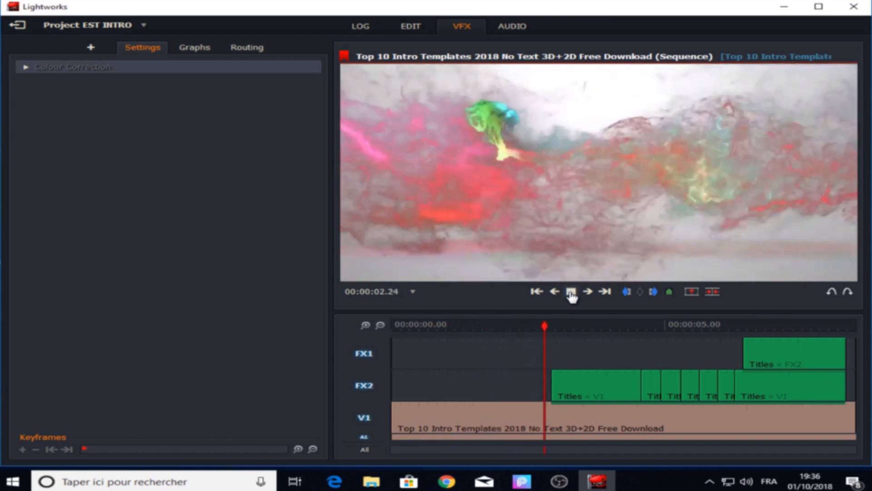
click(572, 292)
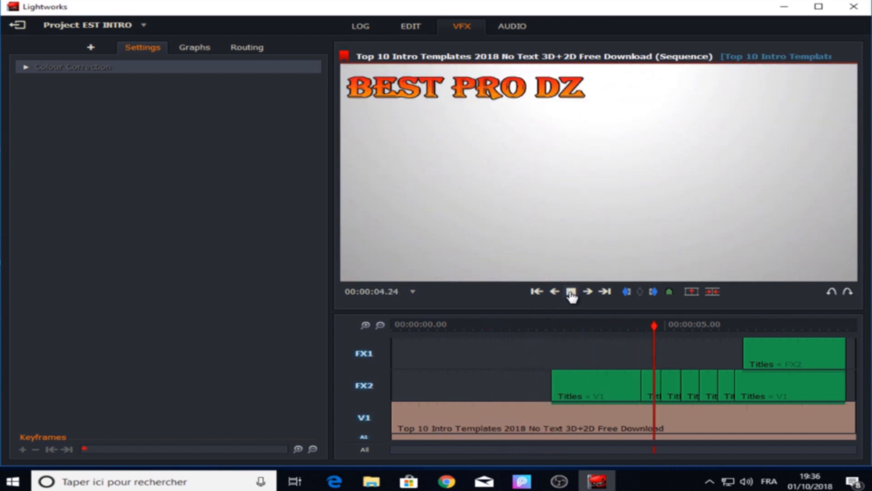
click(571, 292)
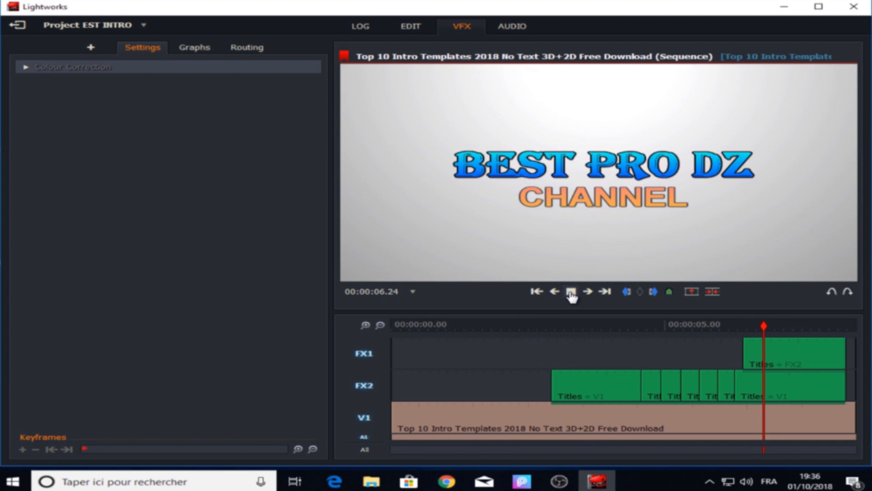
click(571, 291)
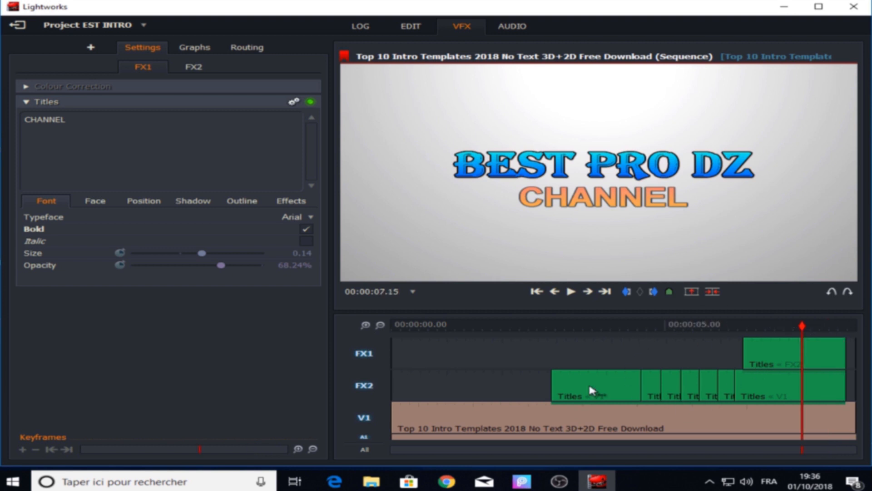
mouse_move(805, 420)
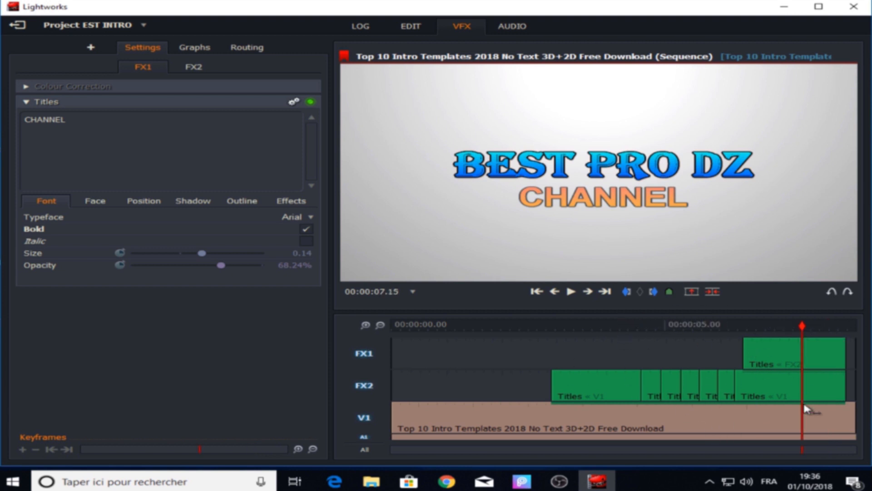
Set up a YouTube export at 720p, 29.97 fps named 'channel intro'
right_click(808, 410)
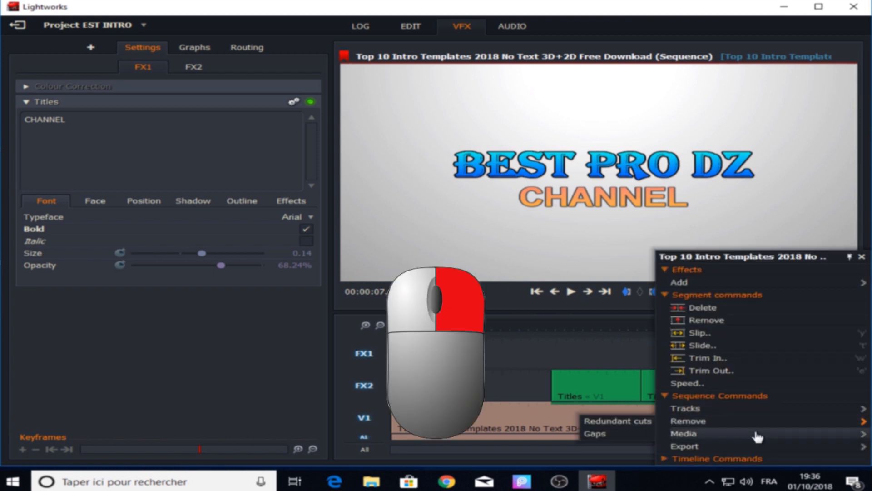
click(684, 446)
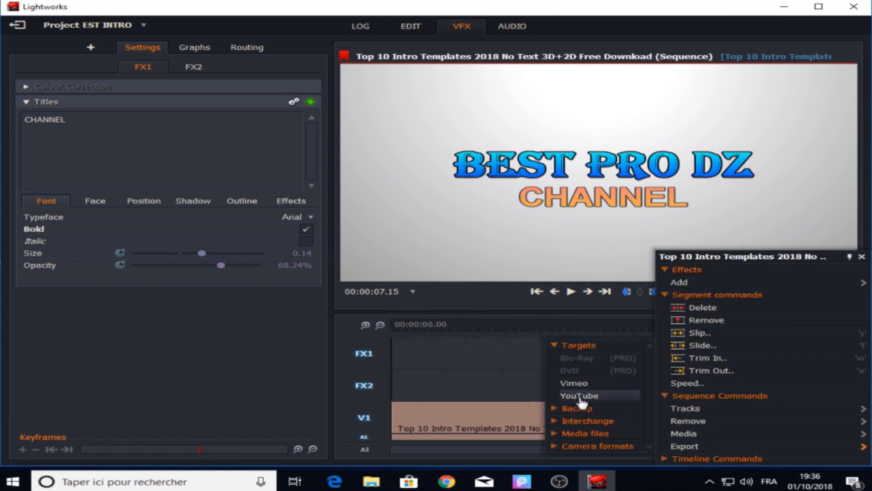
click(578, 396)
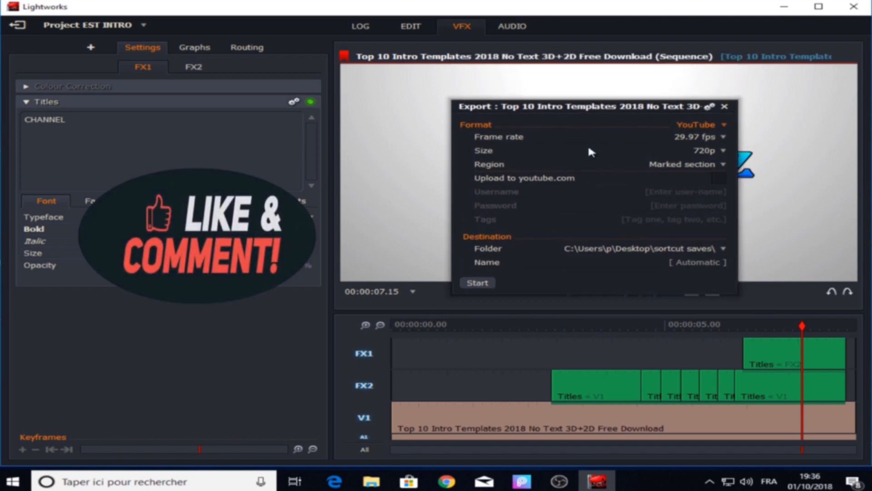
click(694, 263)
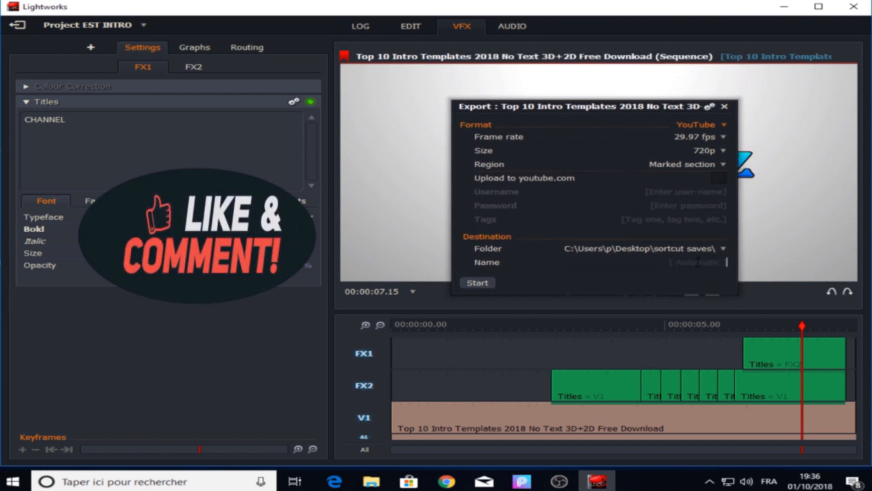
text(channel)
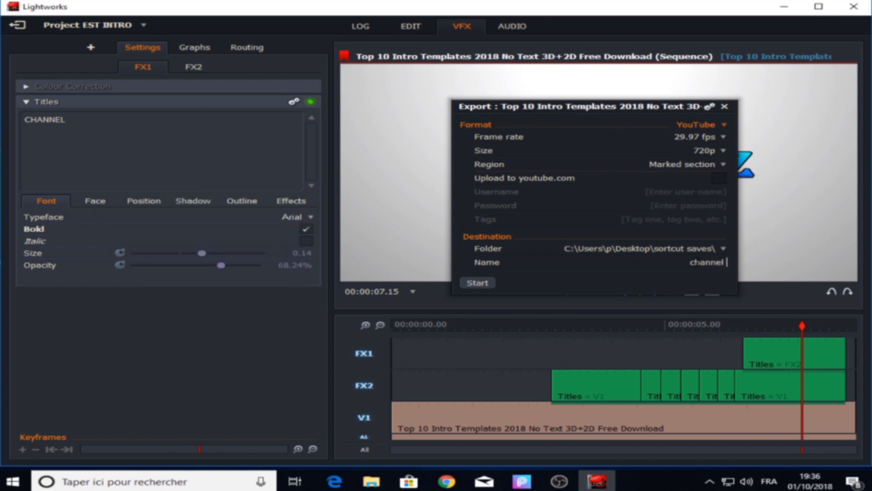
text(intro)
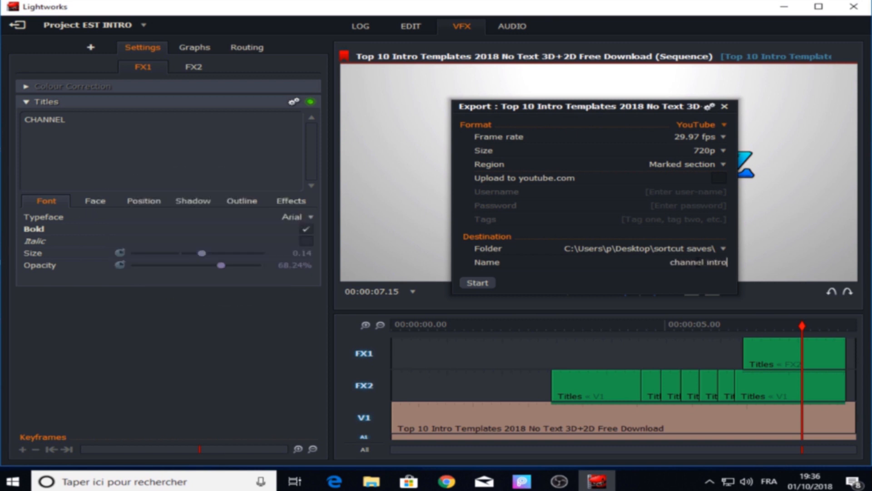
mouse_move(506, 257)
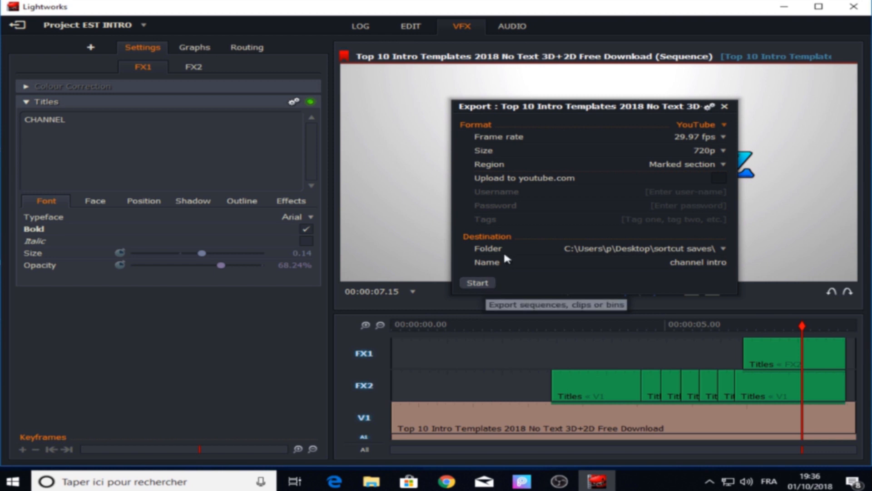